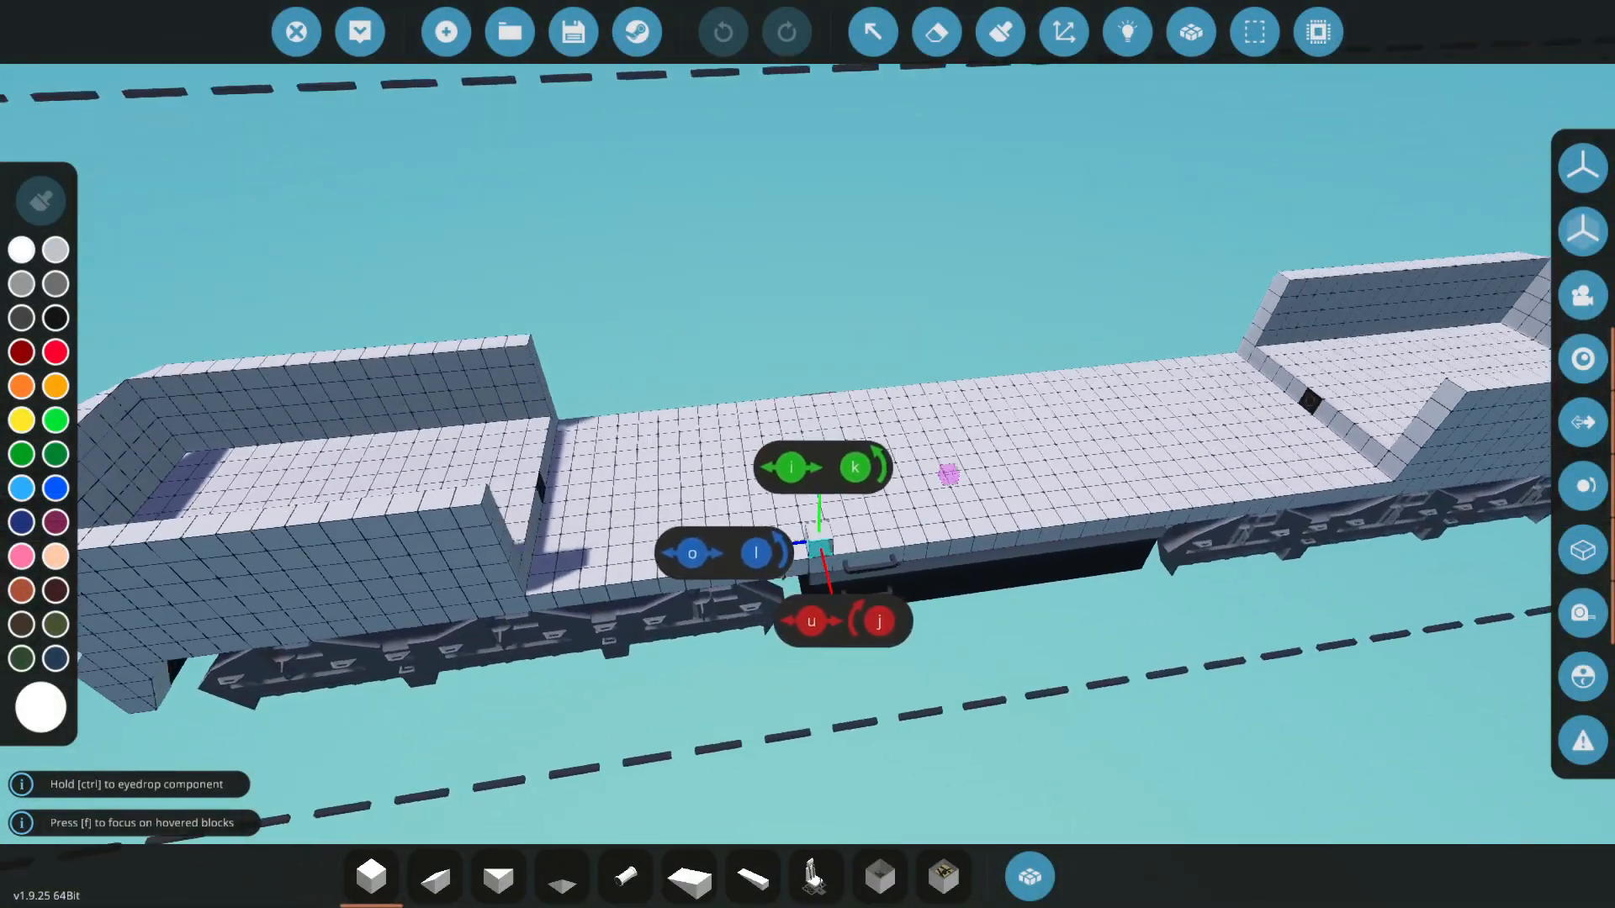
# Search the component inventory for 'engine' to find the Modular Engine Cylinder 3x3
pyautogui.click(1028, 876)
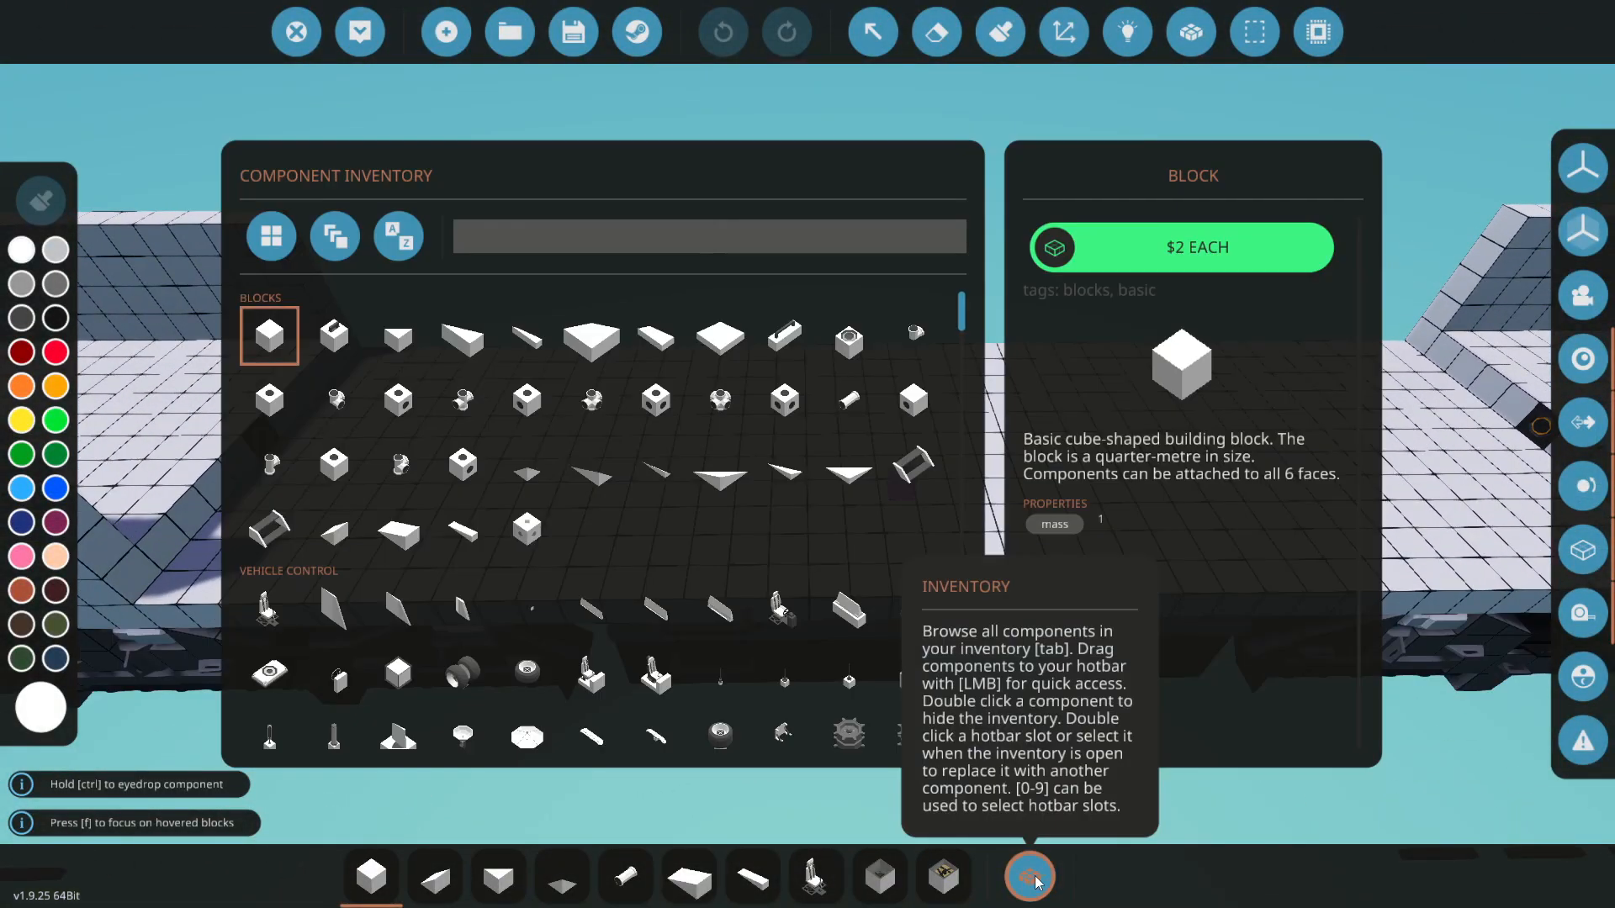
pyautogui.write('engine')
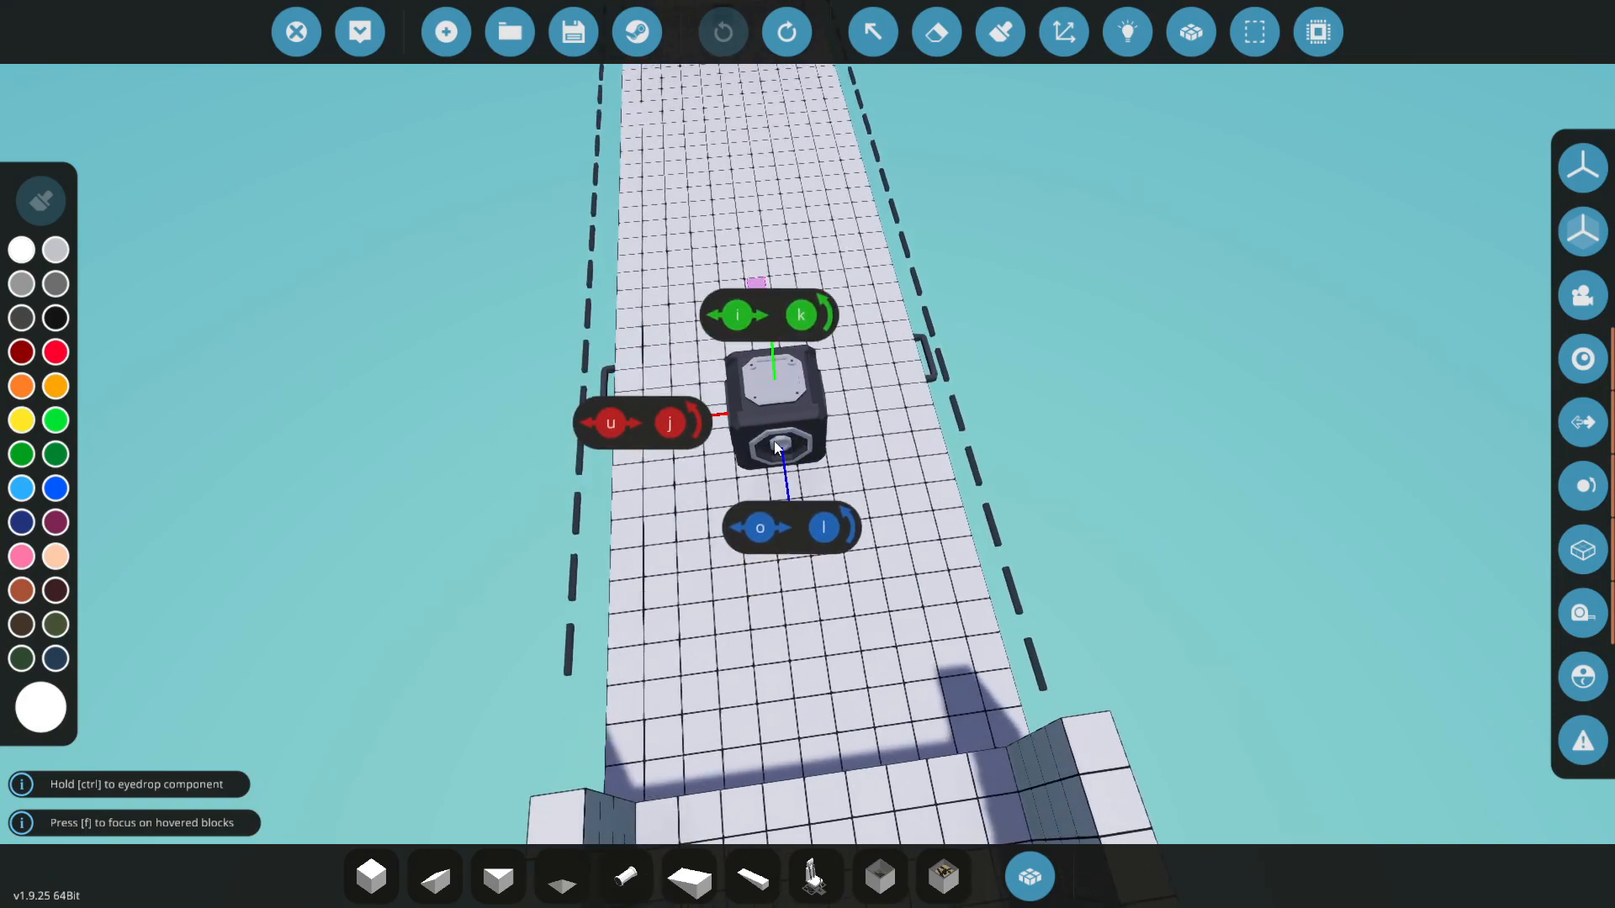
# Add two more Modular Engine Cylinders beside the first, each topped with a grey head block
pyautogui.click(784, 31)
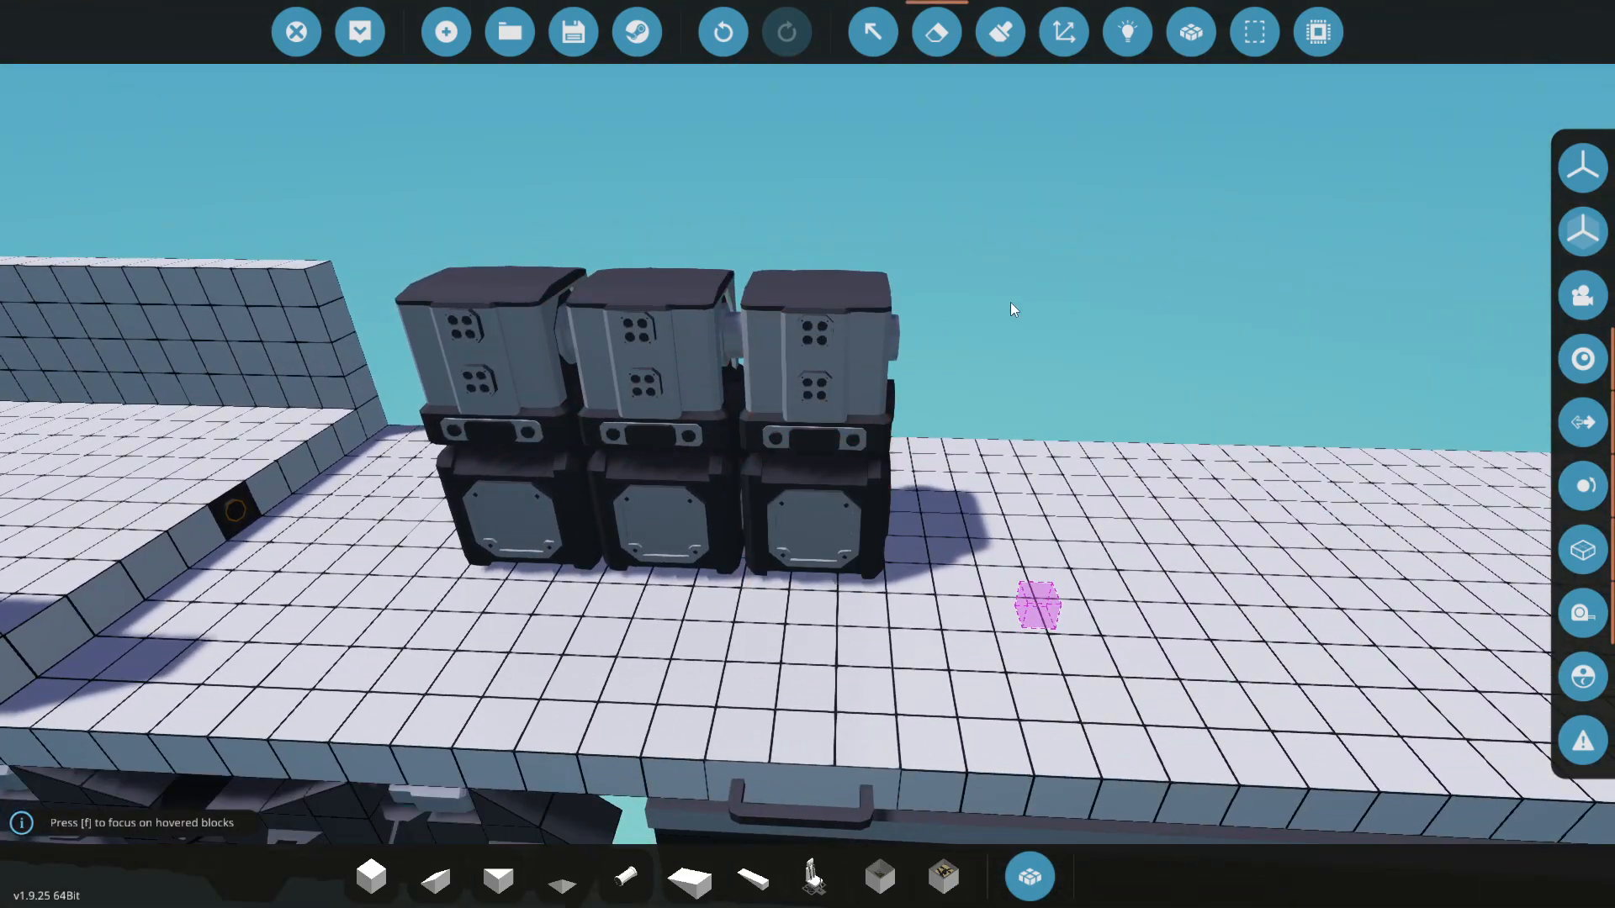
pyautogui.moveTo(1026, 875)
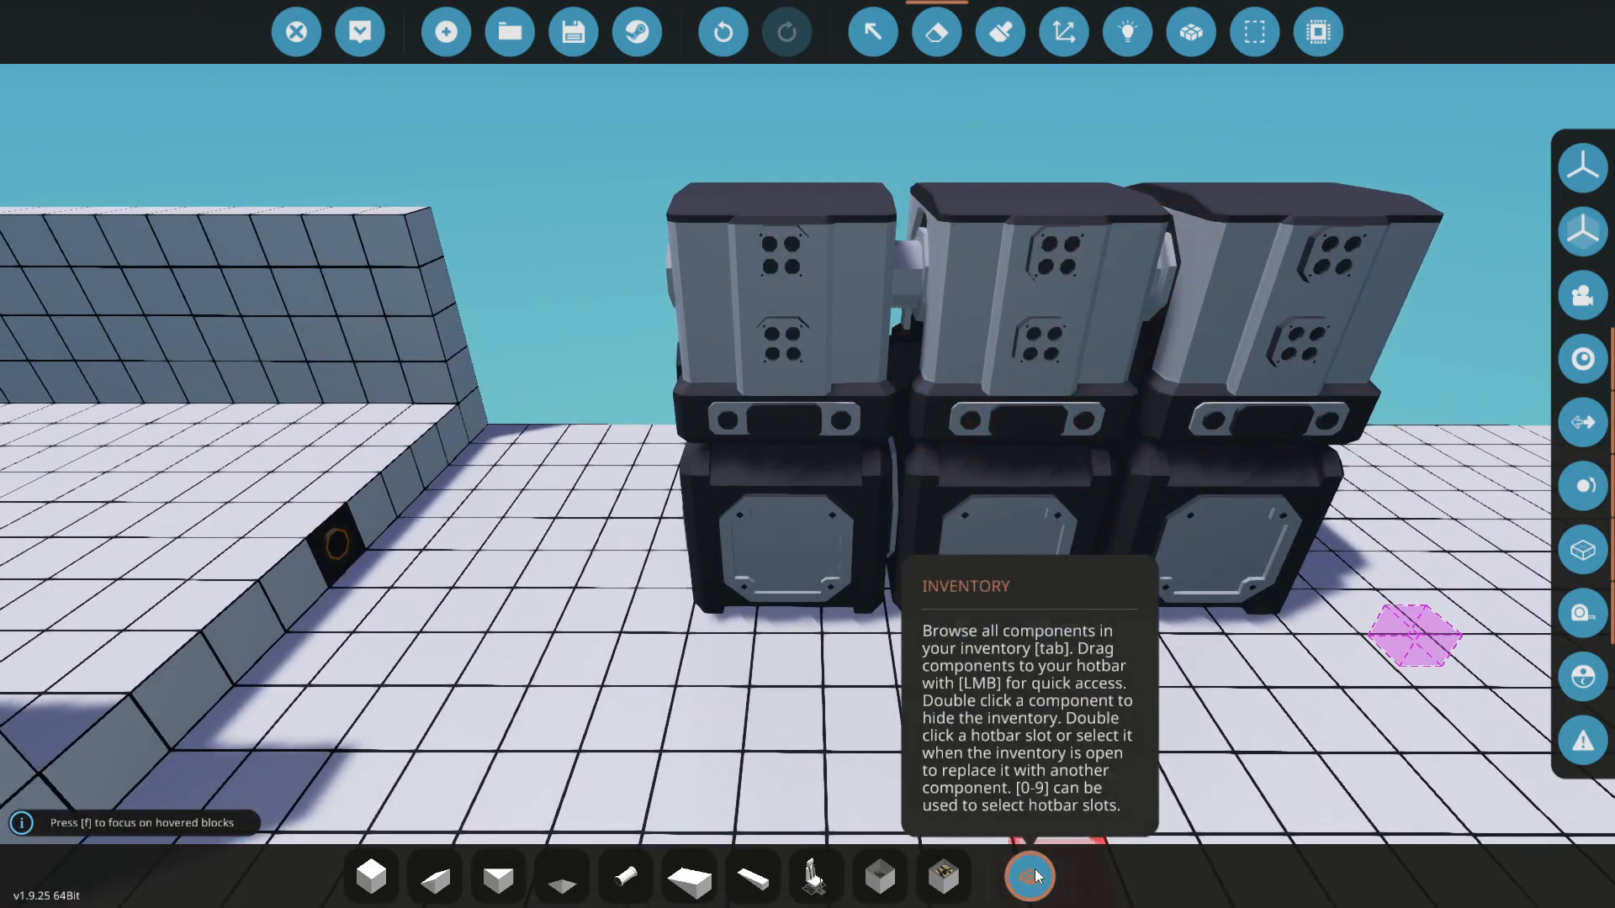
# Place the round flywheel end on the right and manifold fittings on the left
pyautogui.click(1027, 877)
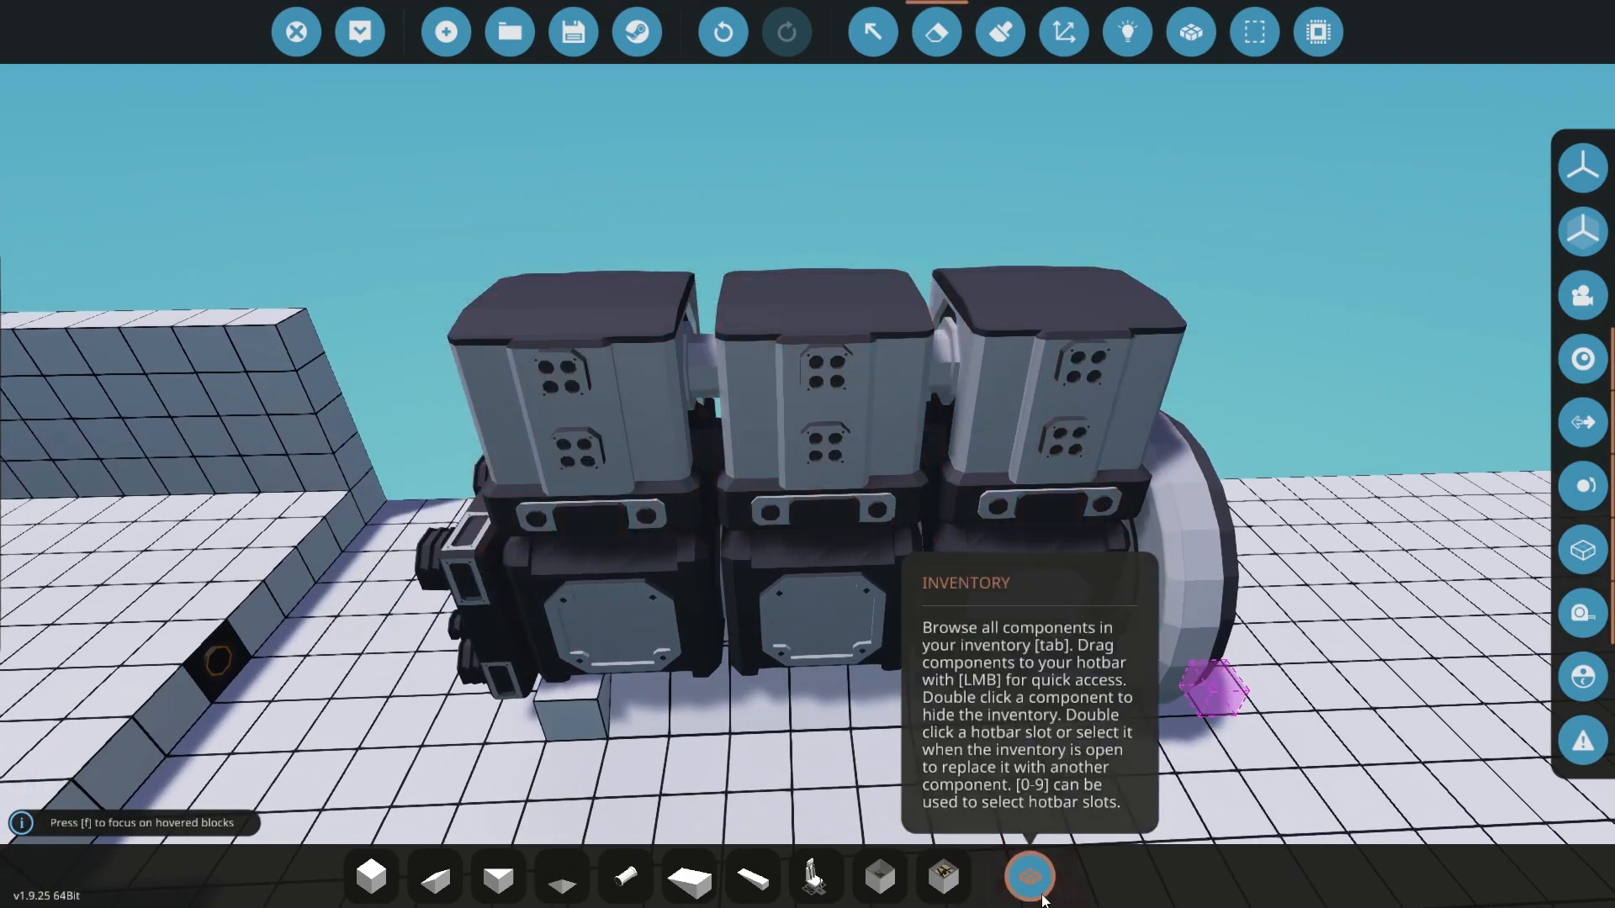
# Erase the small block under the engine and inspect the chassis compartment below
pyautogui.click(1028, 877)
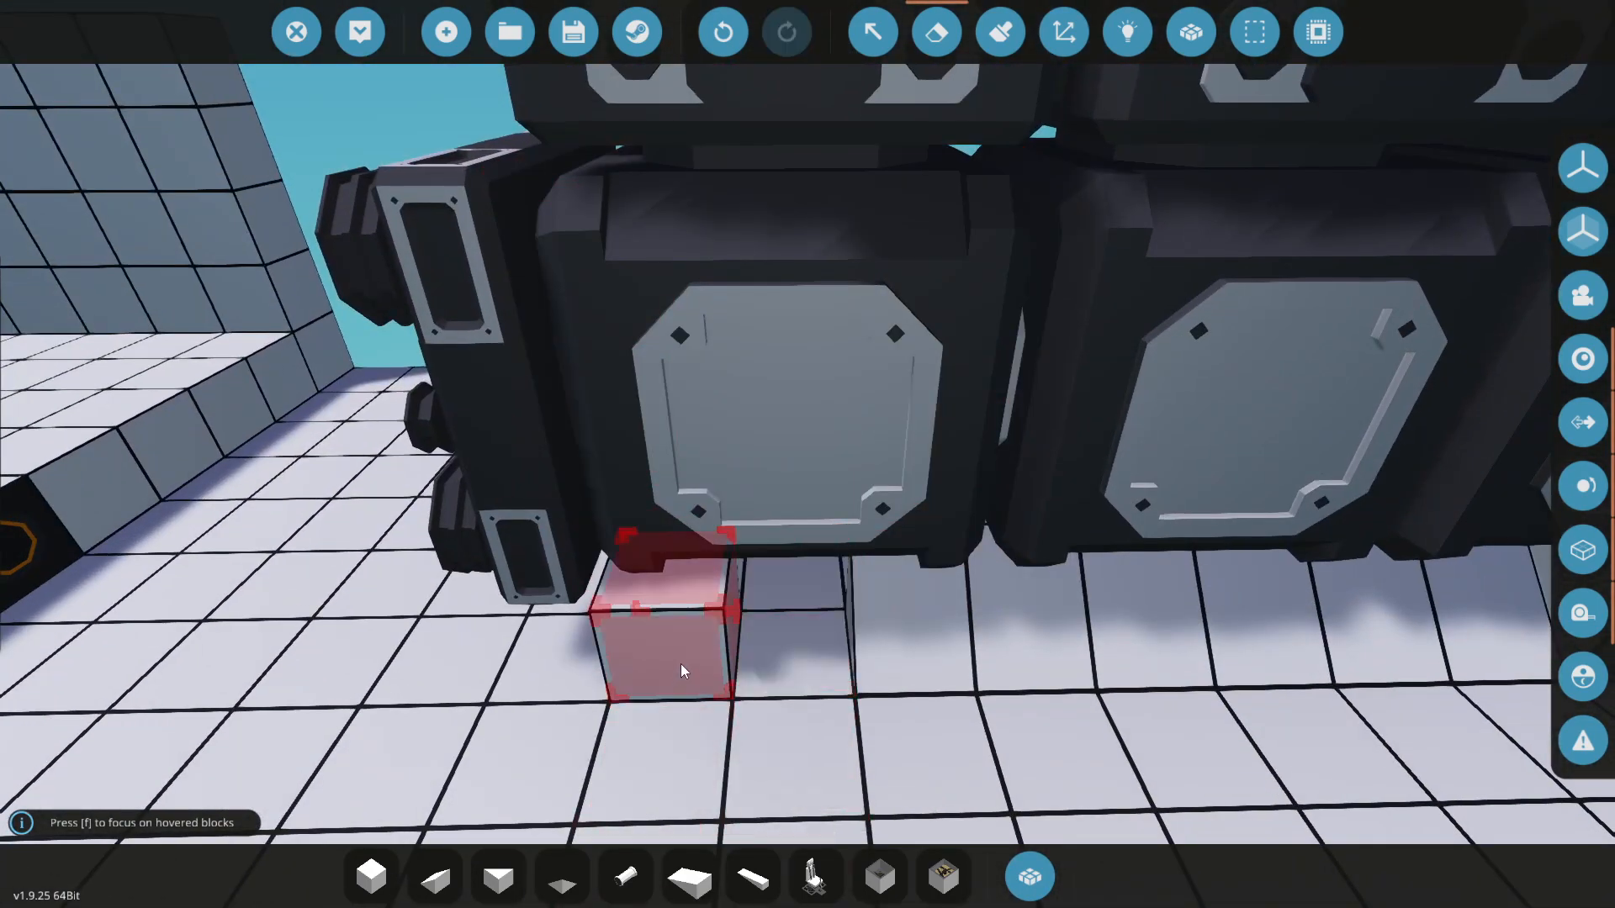
pyautogui.click(815, 876)
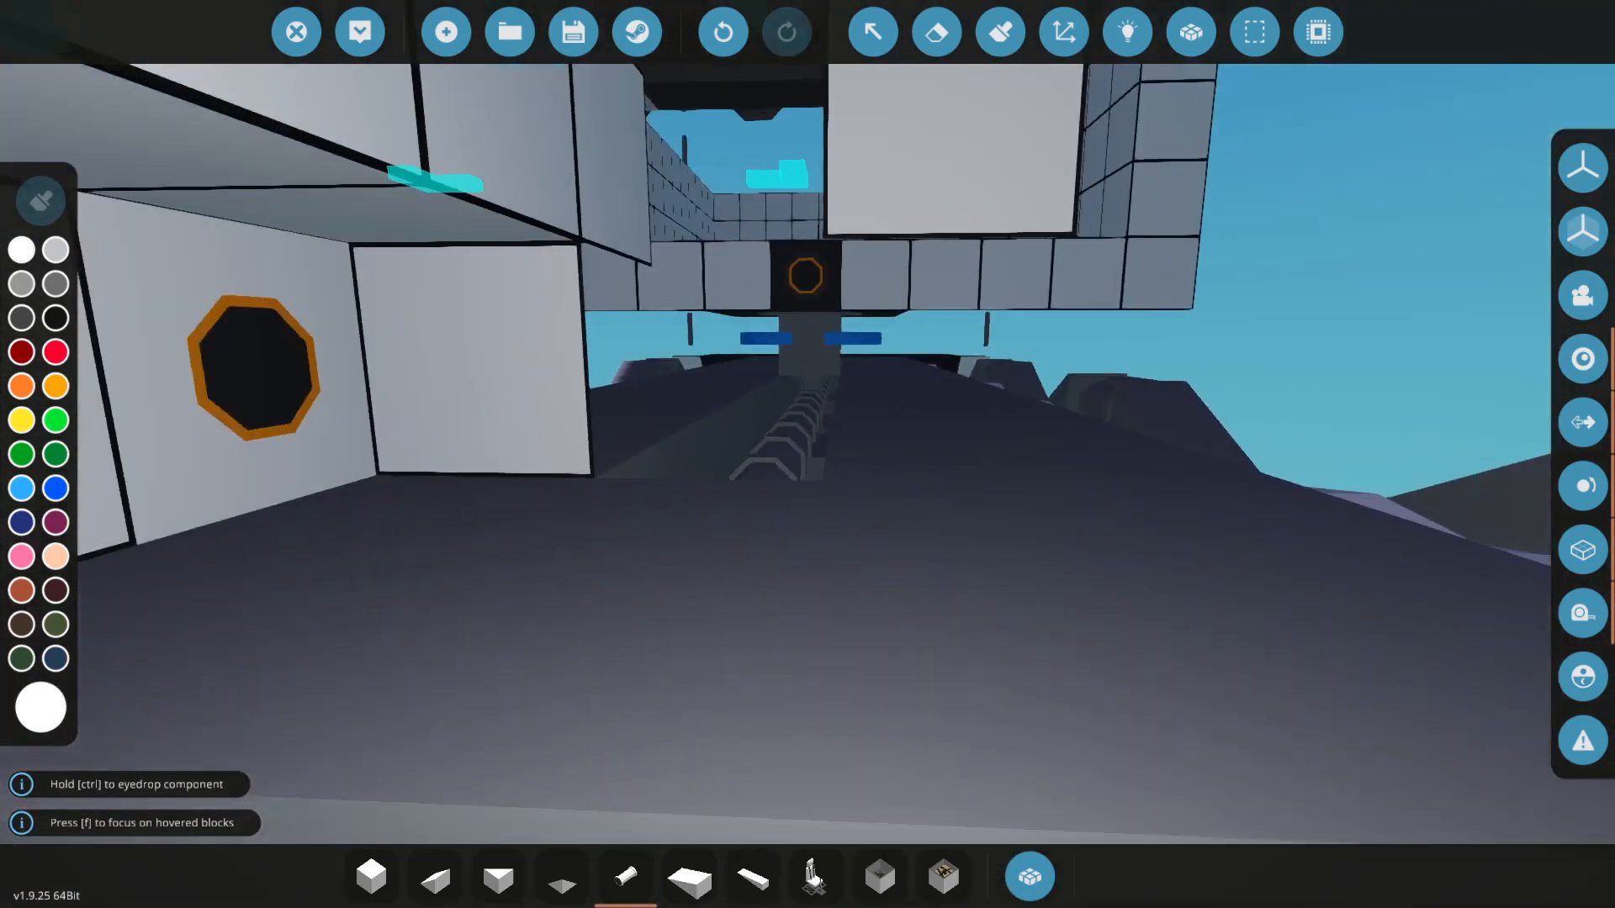
pyautogui.click(1028, 877)
pyautogui.write('engine')
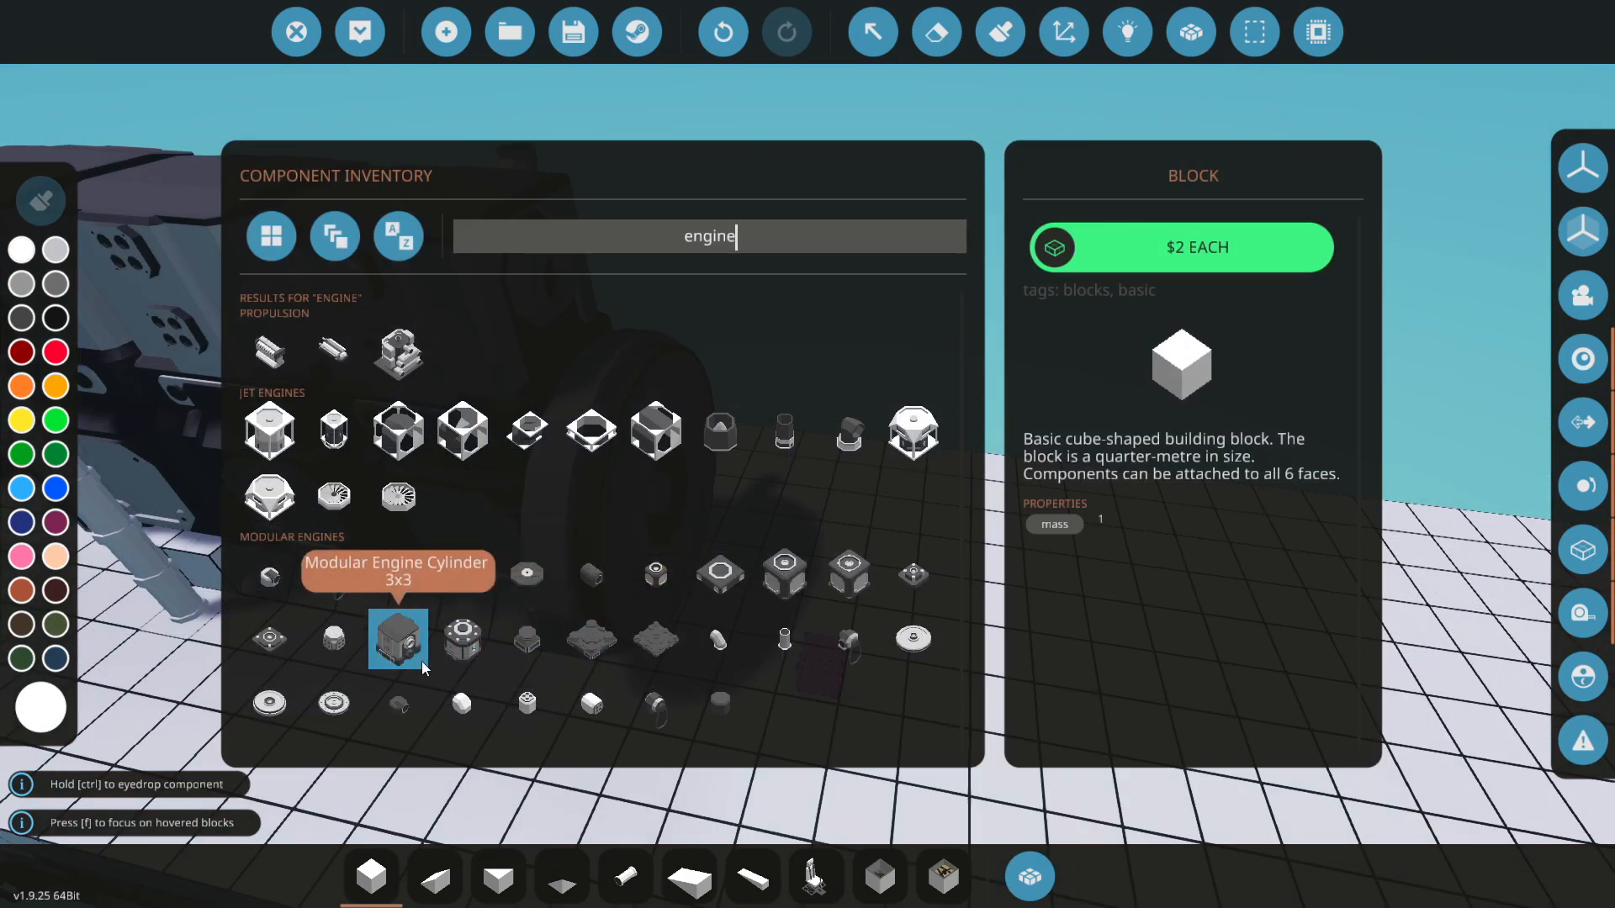
pyautogui.moveTo(269, 639)
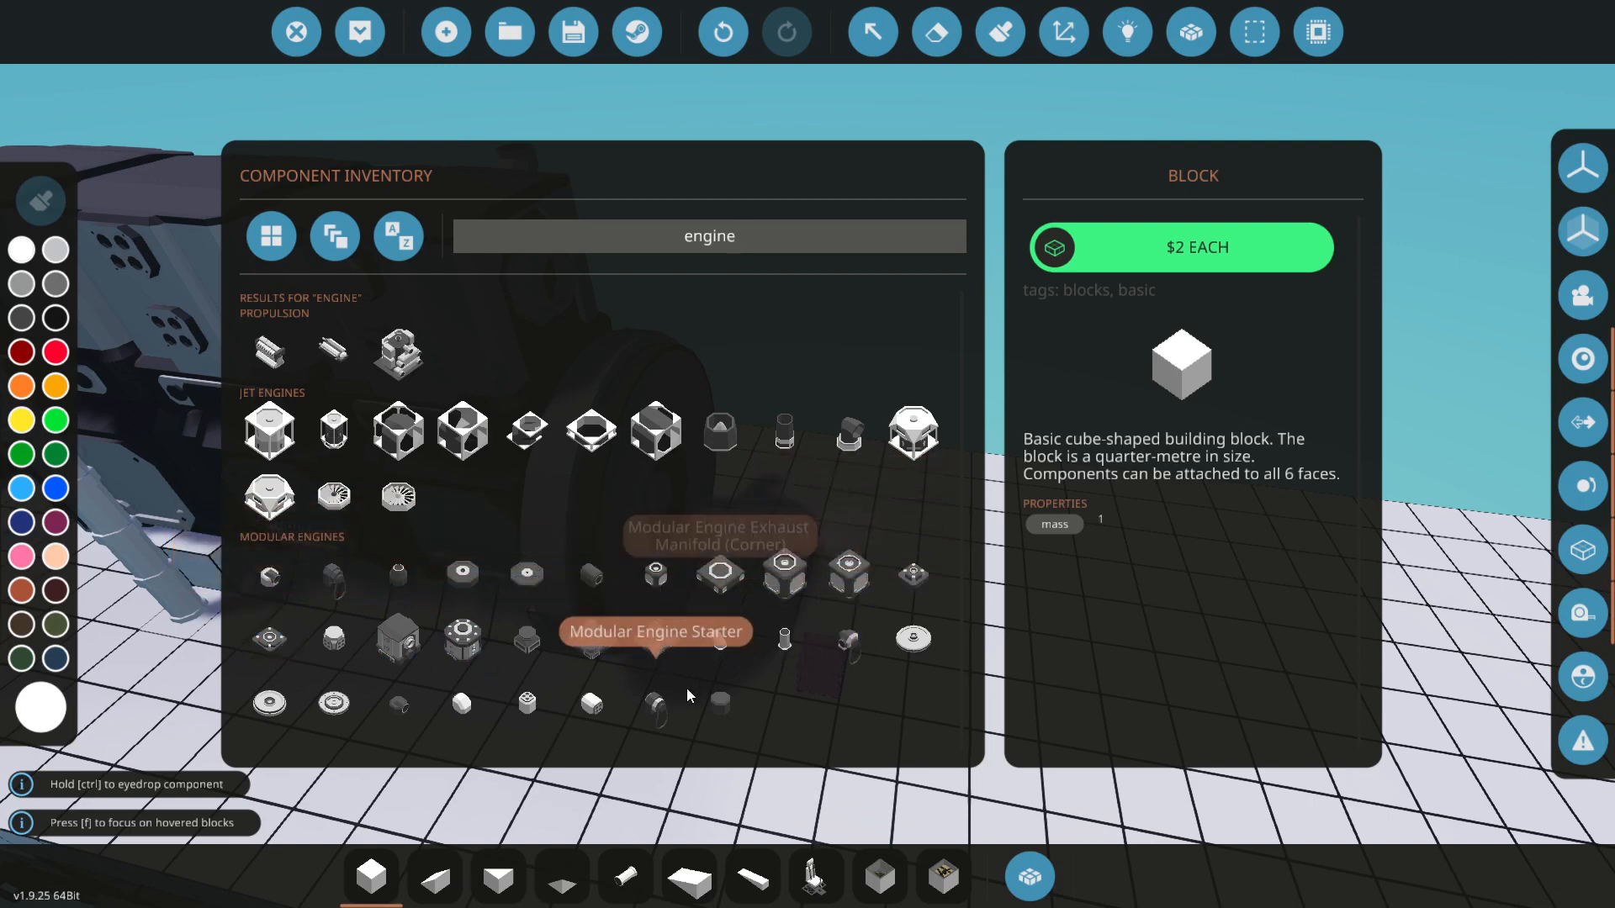
pyautogui.moveTo(784, 574)
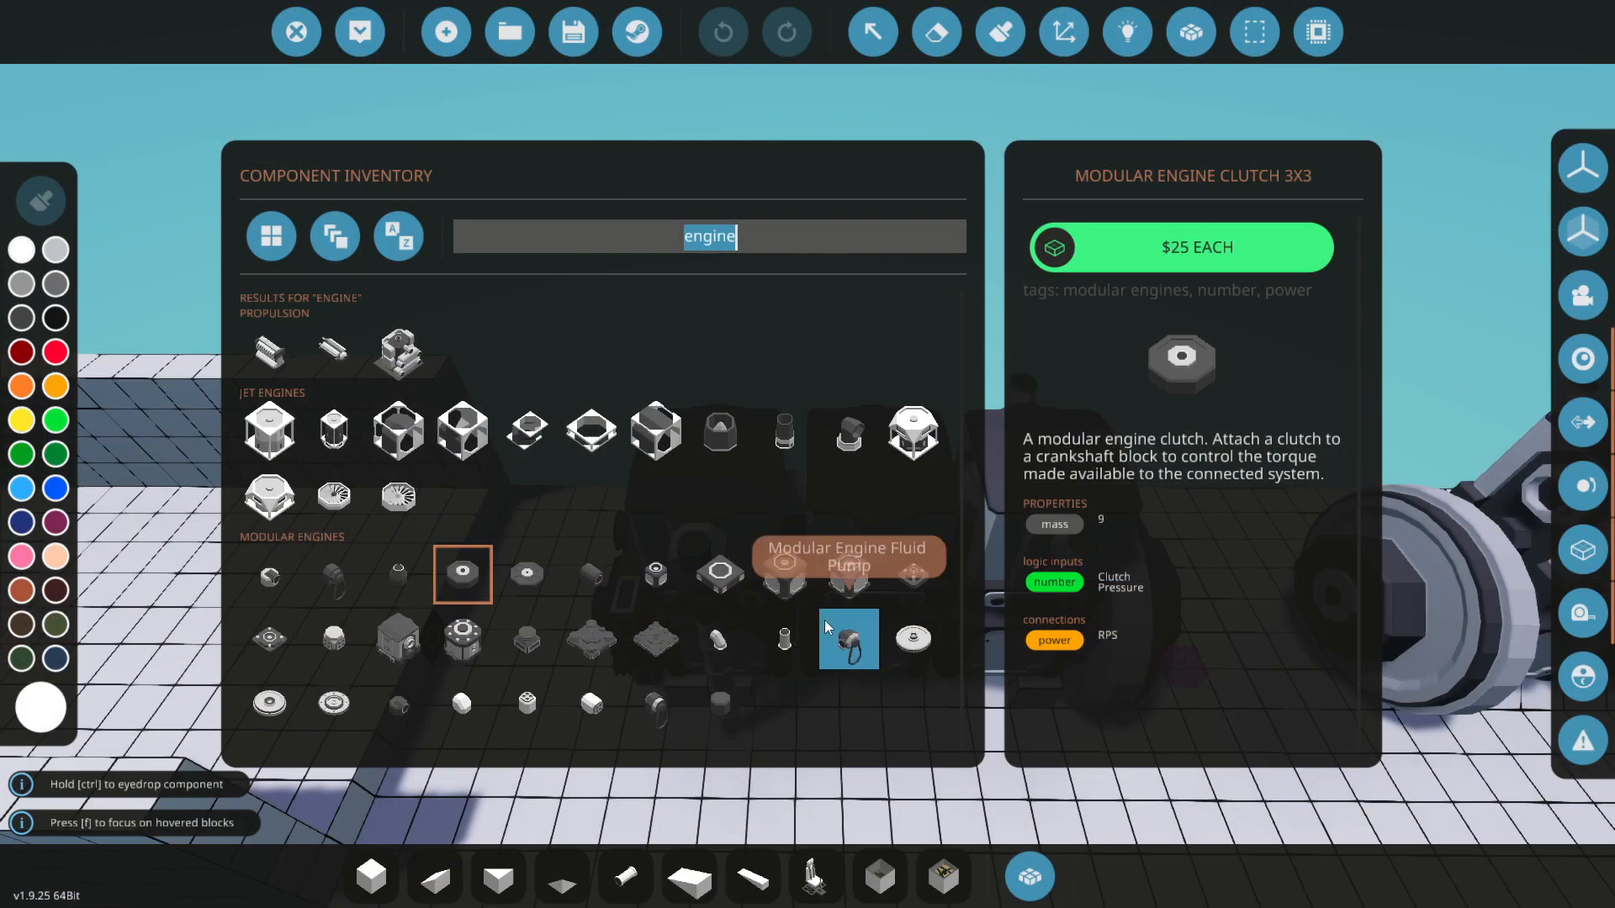
pyautogui.moveTo(465, 488)
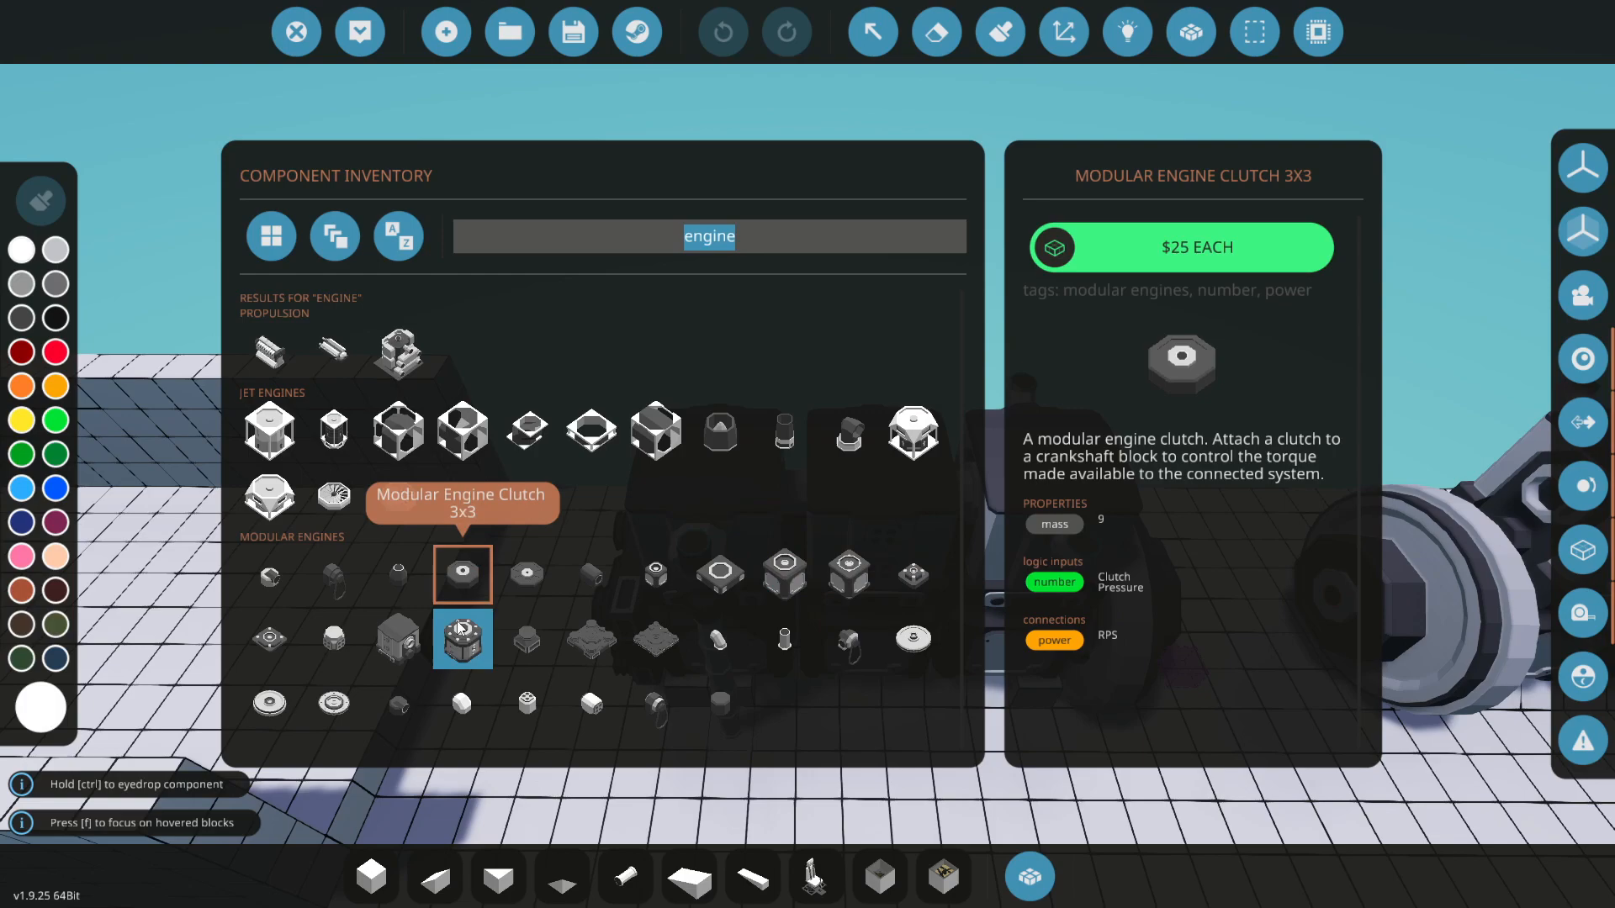
pyautogui.moveTo(591, 574)
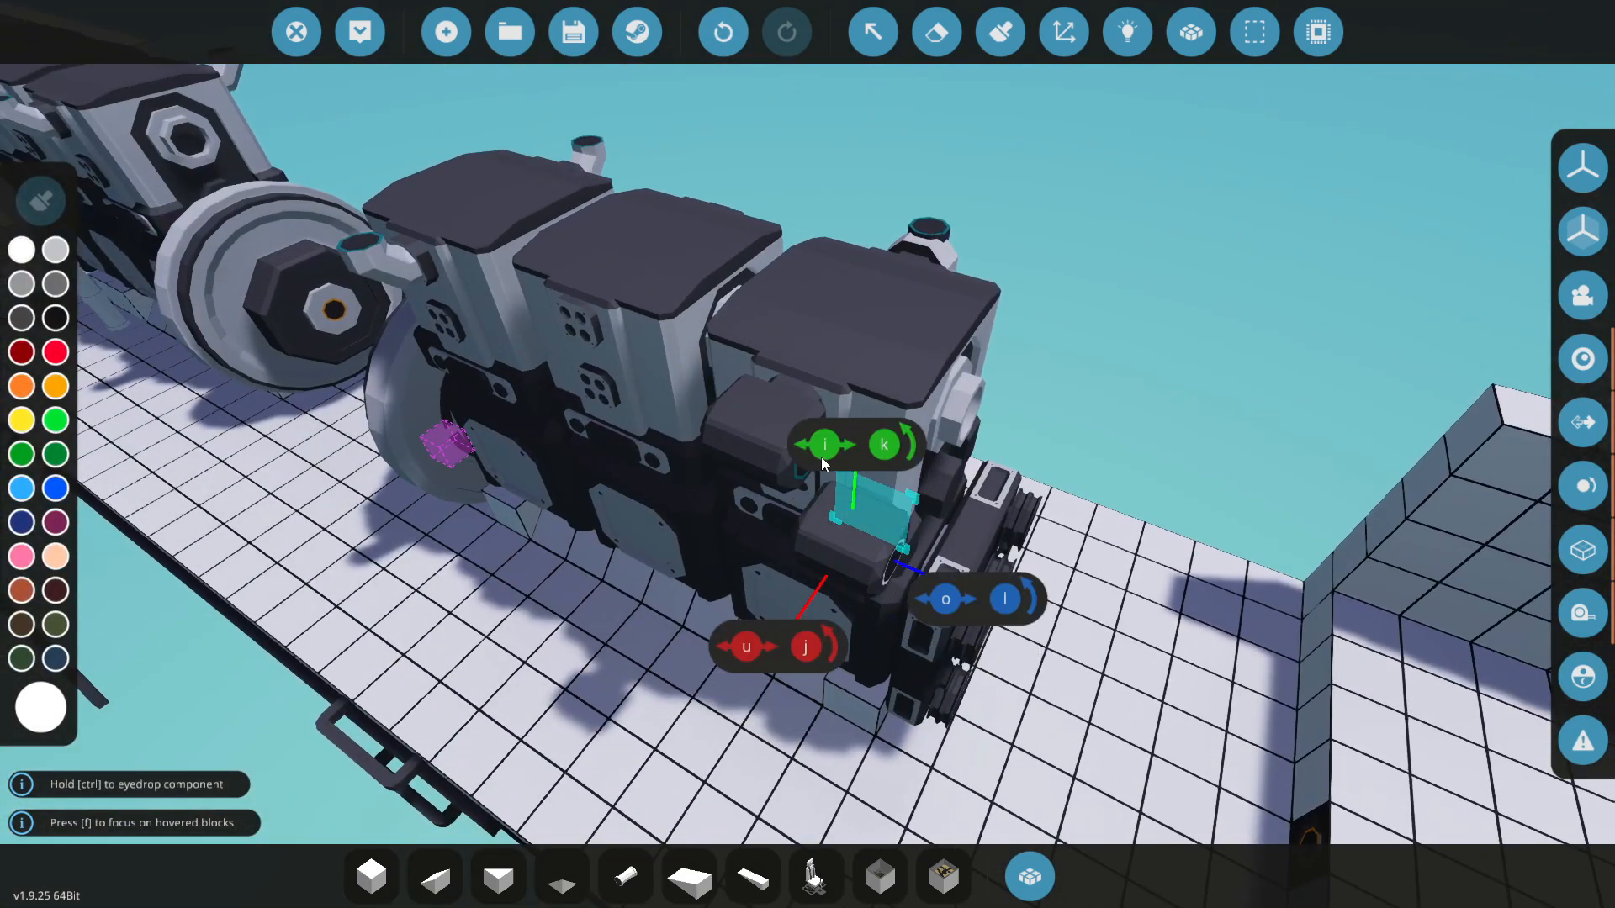
# Fit a Clutch 3x3 to the engine front, then search the inventory for 'pu'
pyautogui.click(1027, 876)
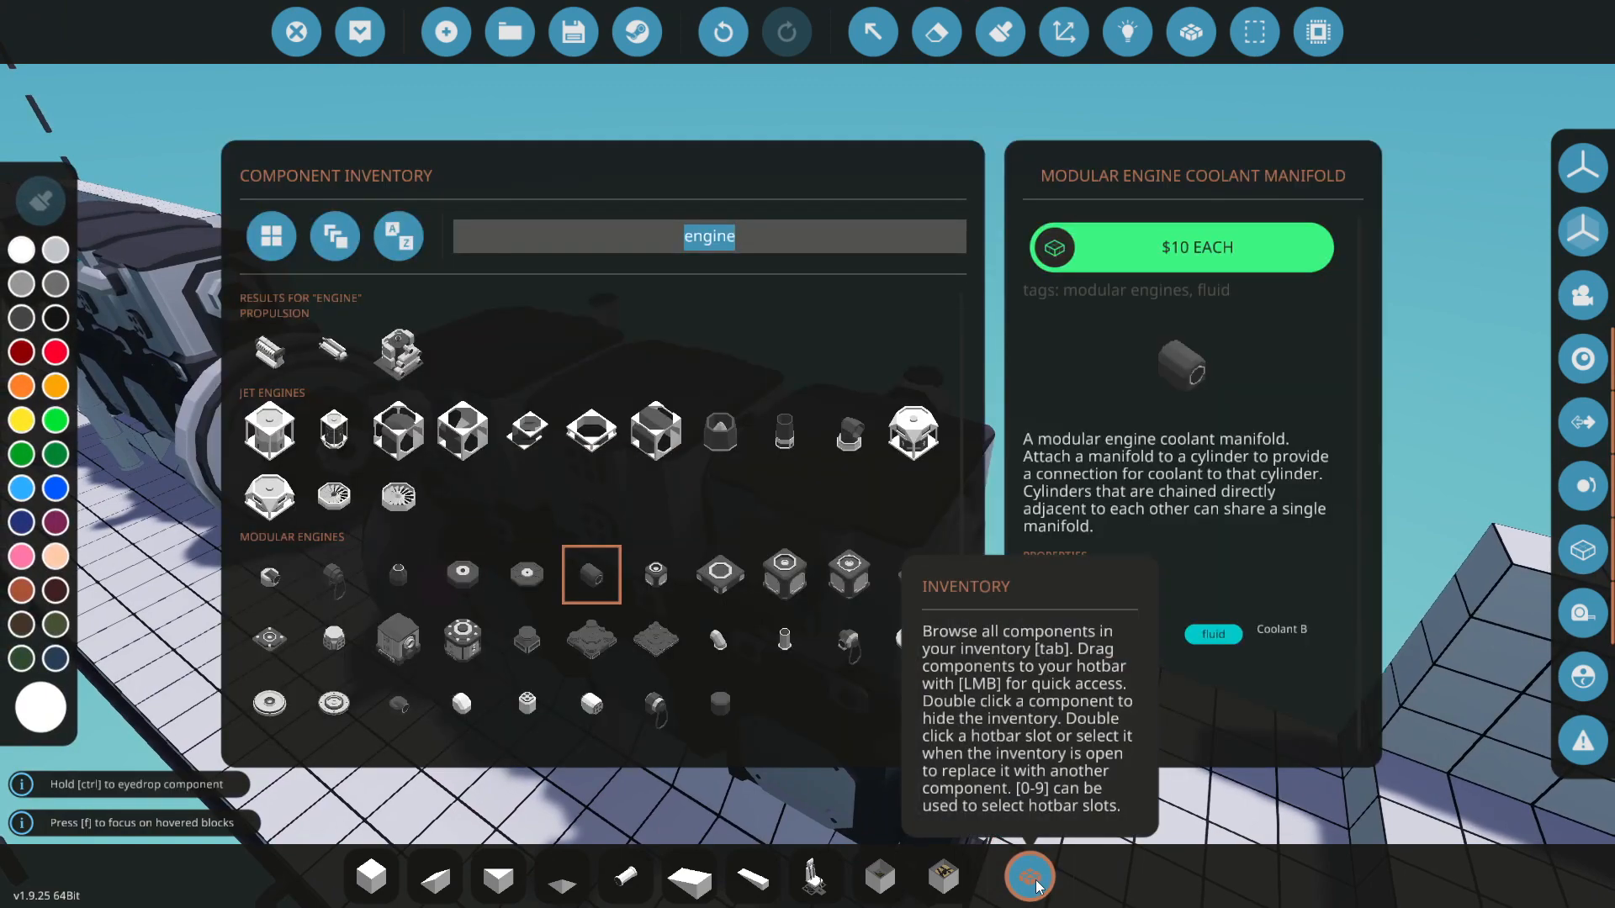
pyautogui.write('pu')
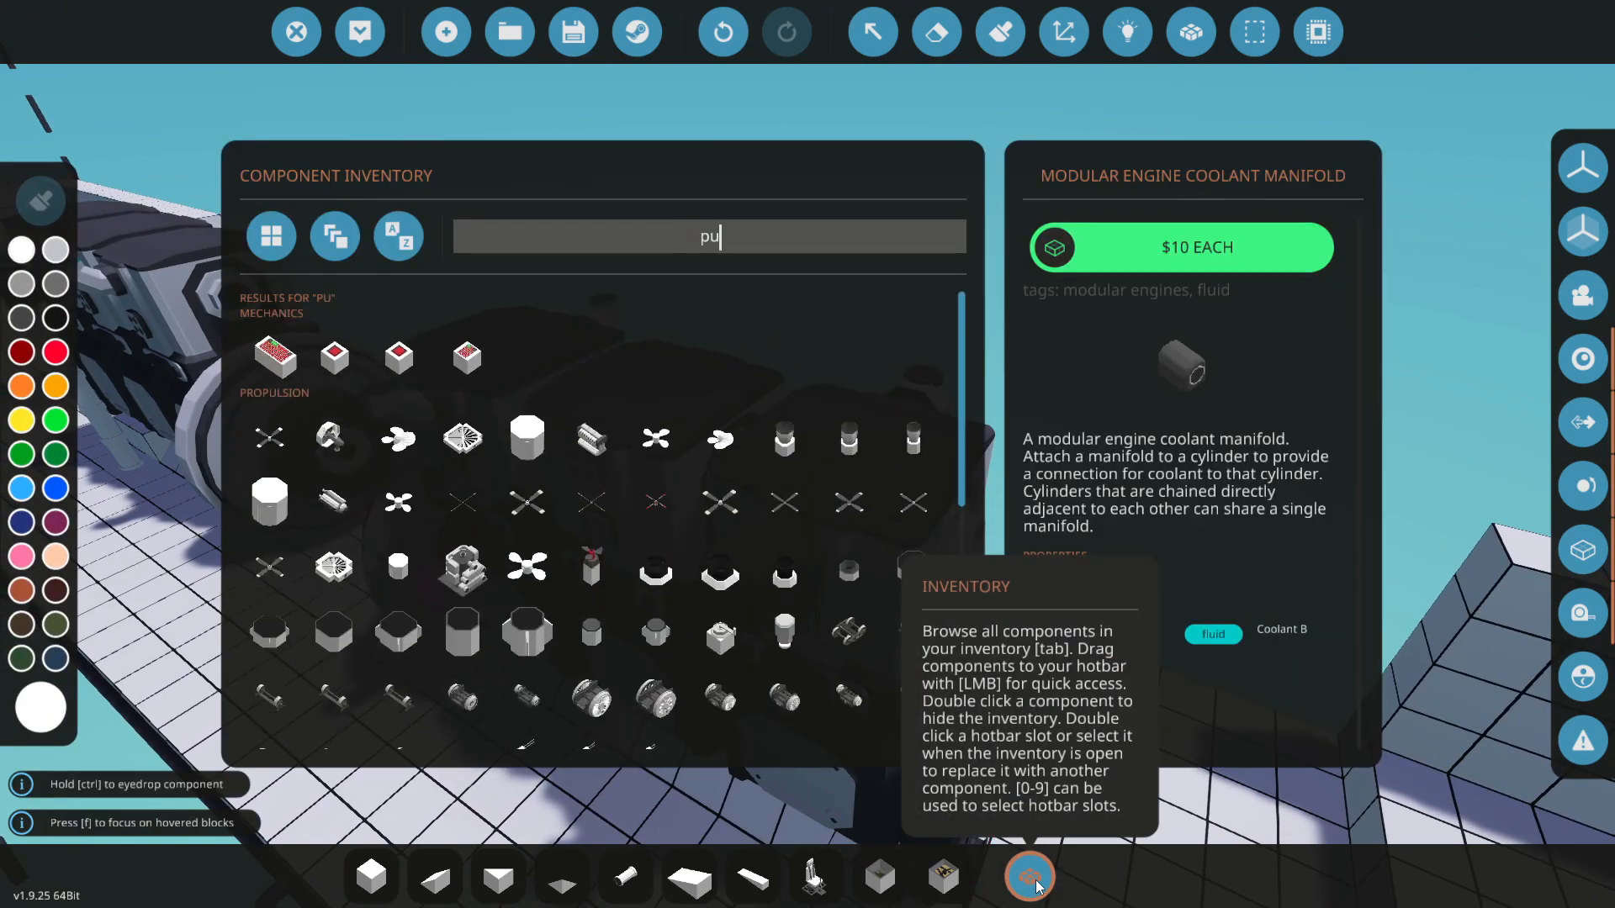
# Attach the Coolant Manifold to the cylinders and lay pipe straights along the top
pyautogui.click(1028, 876)
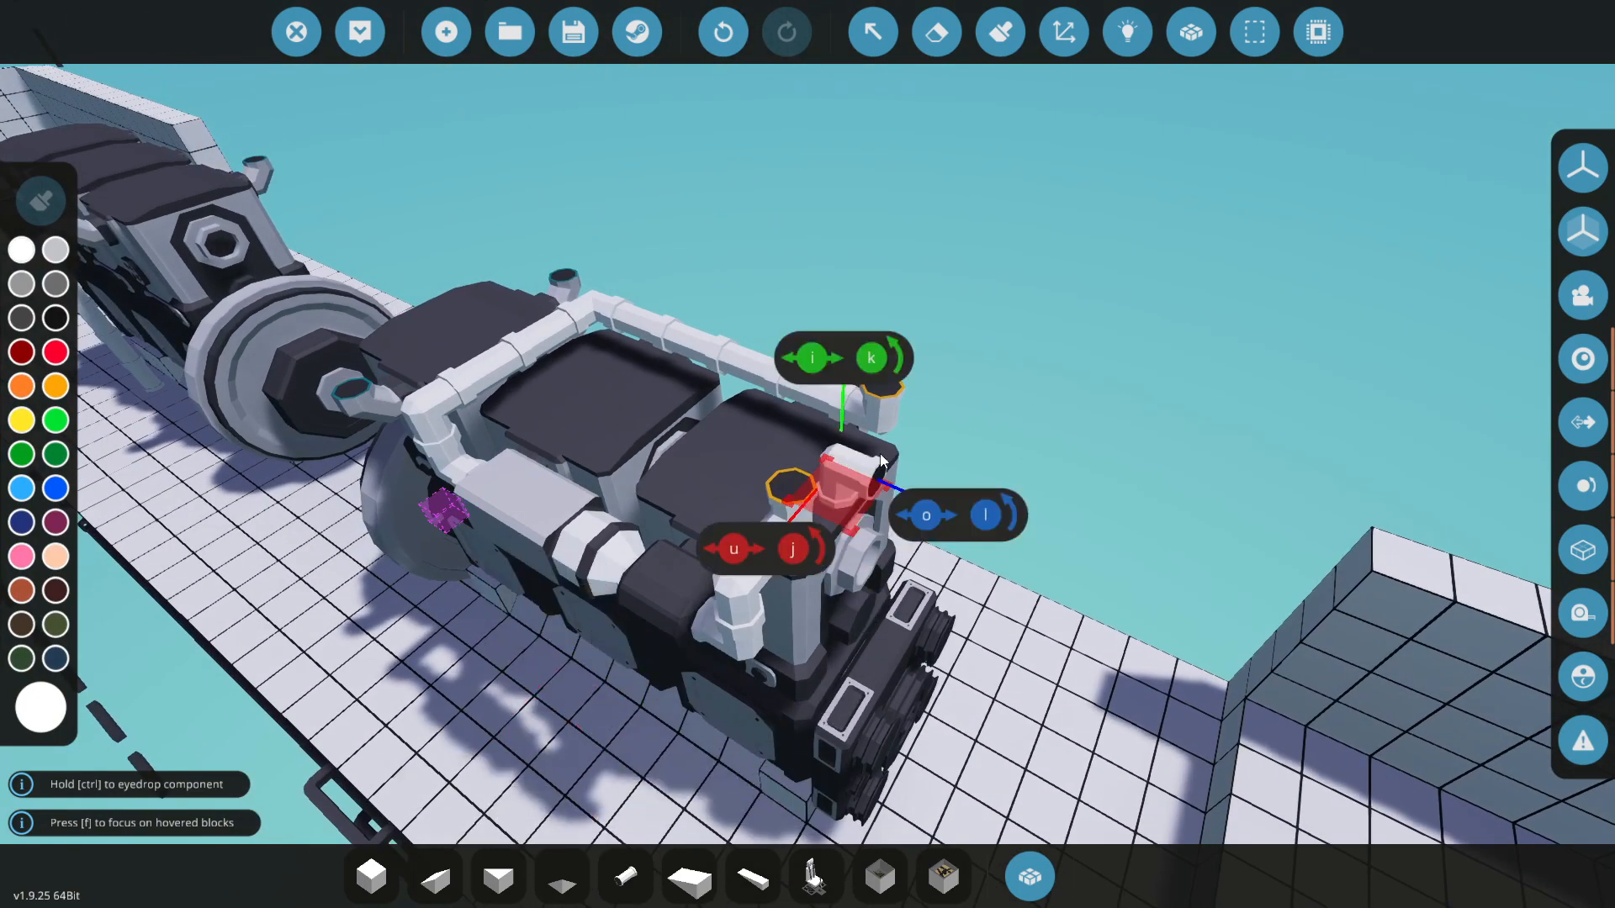
# Search 'heat' for a fluid heat radiator, mount it and pipe it in
pyautogui.click(370, 877)
pyautogui.write('h')
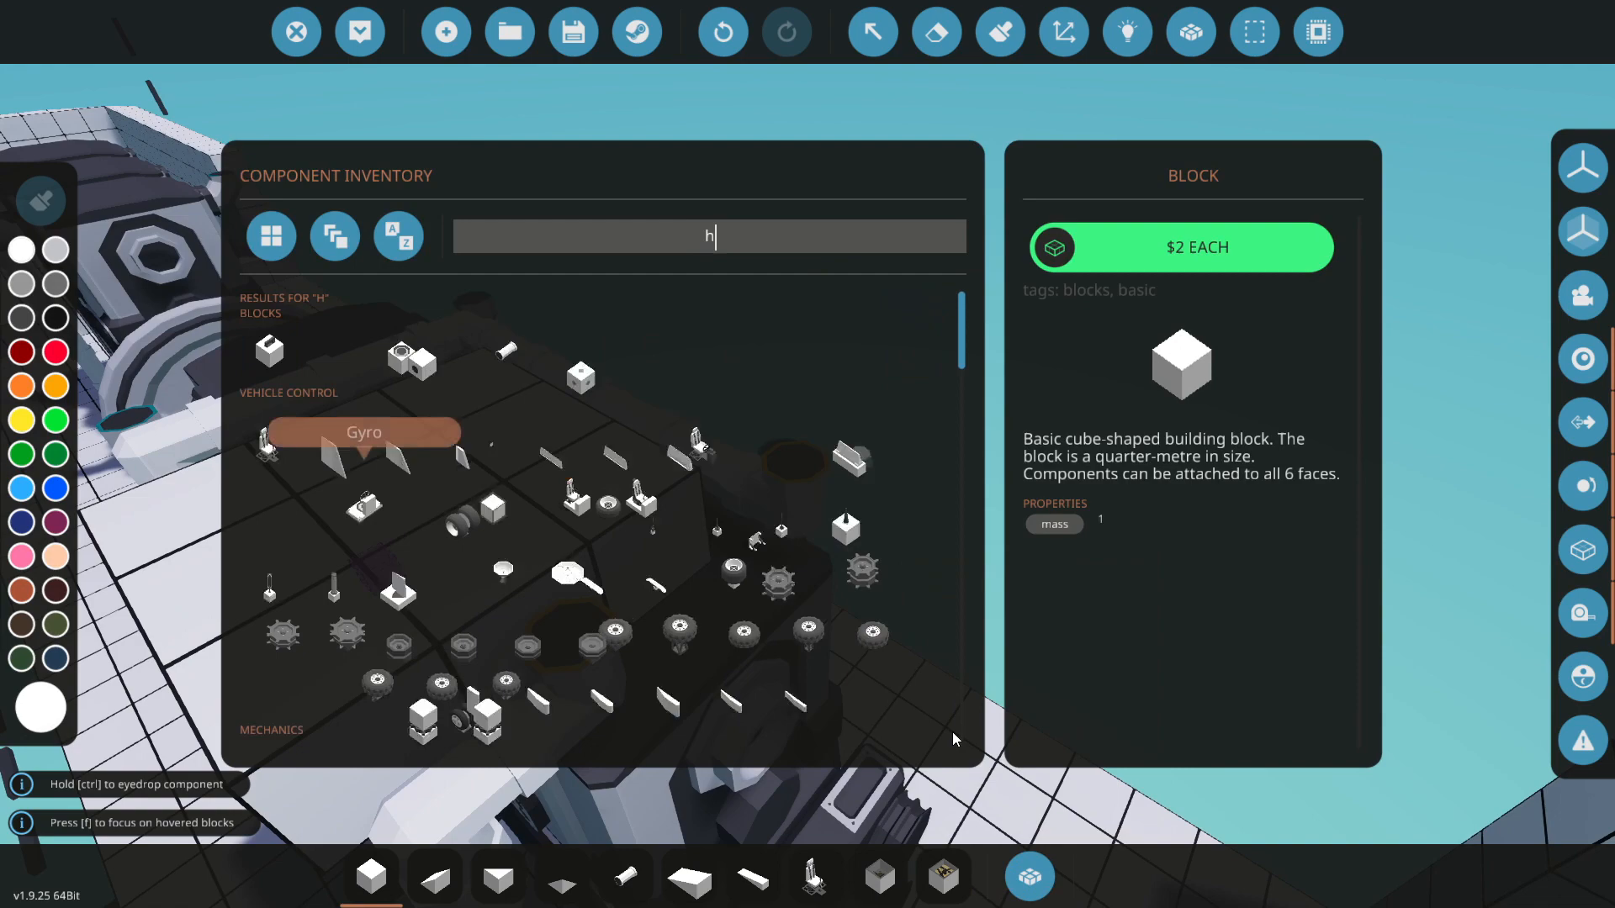
pyautogui.write('eat')
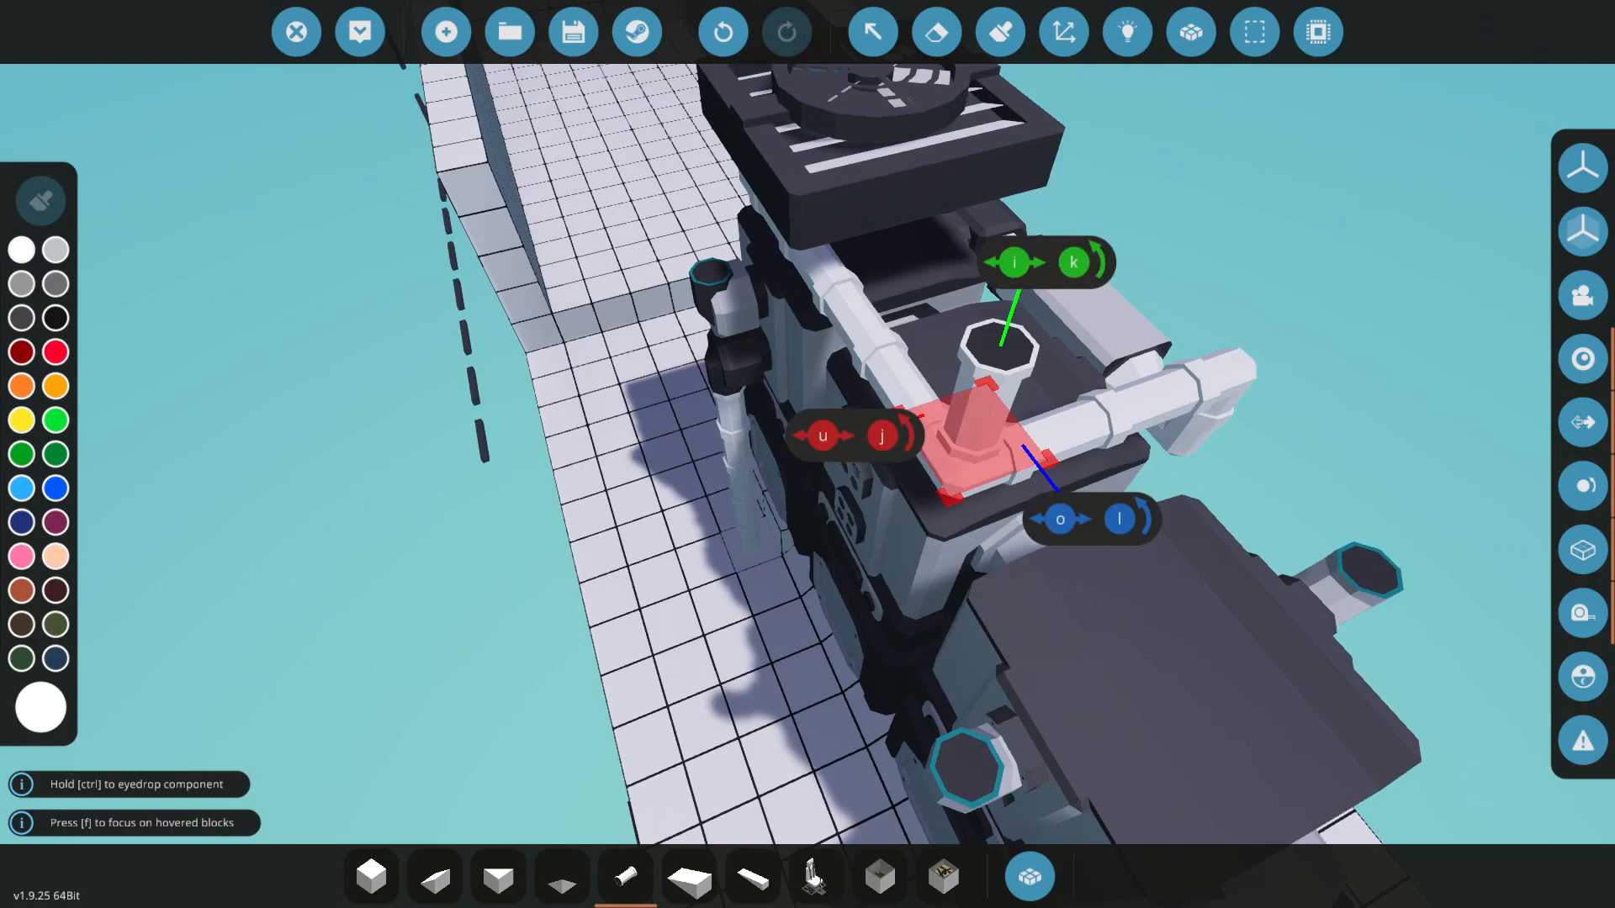
pyautogui.click(1027, 876)
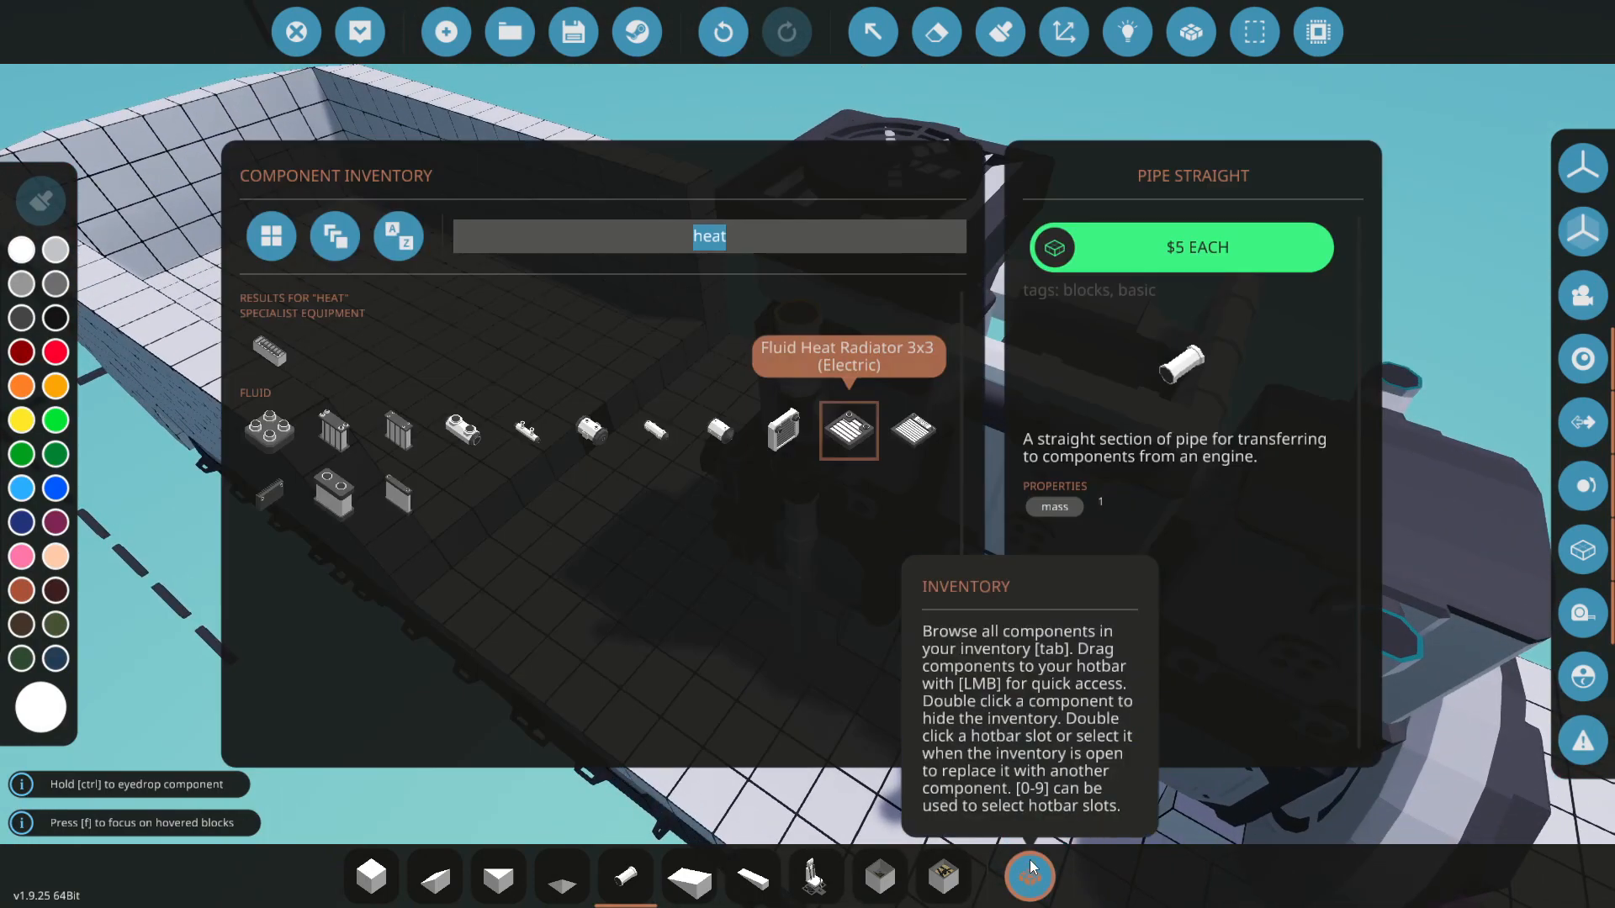
# Place air intake pipes on both engines, then search 'ex' for the Fluid Exhaust
pyautogui.write('air')
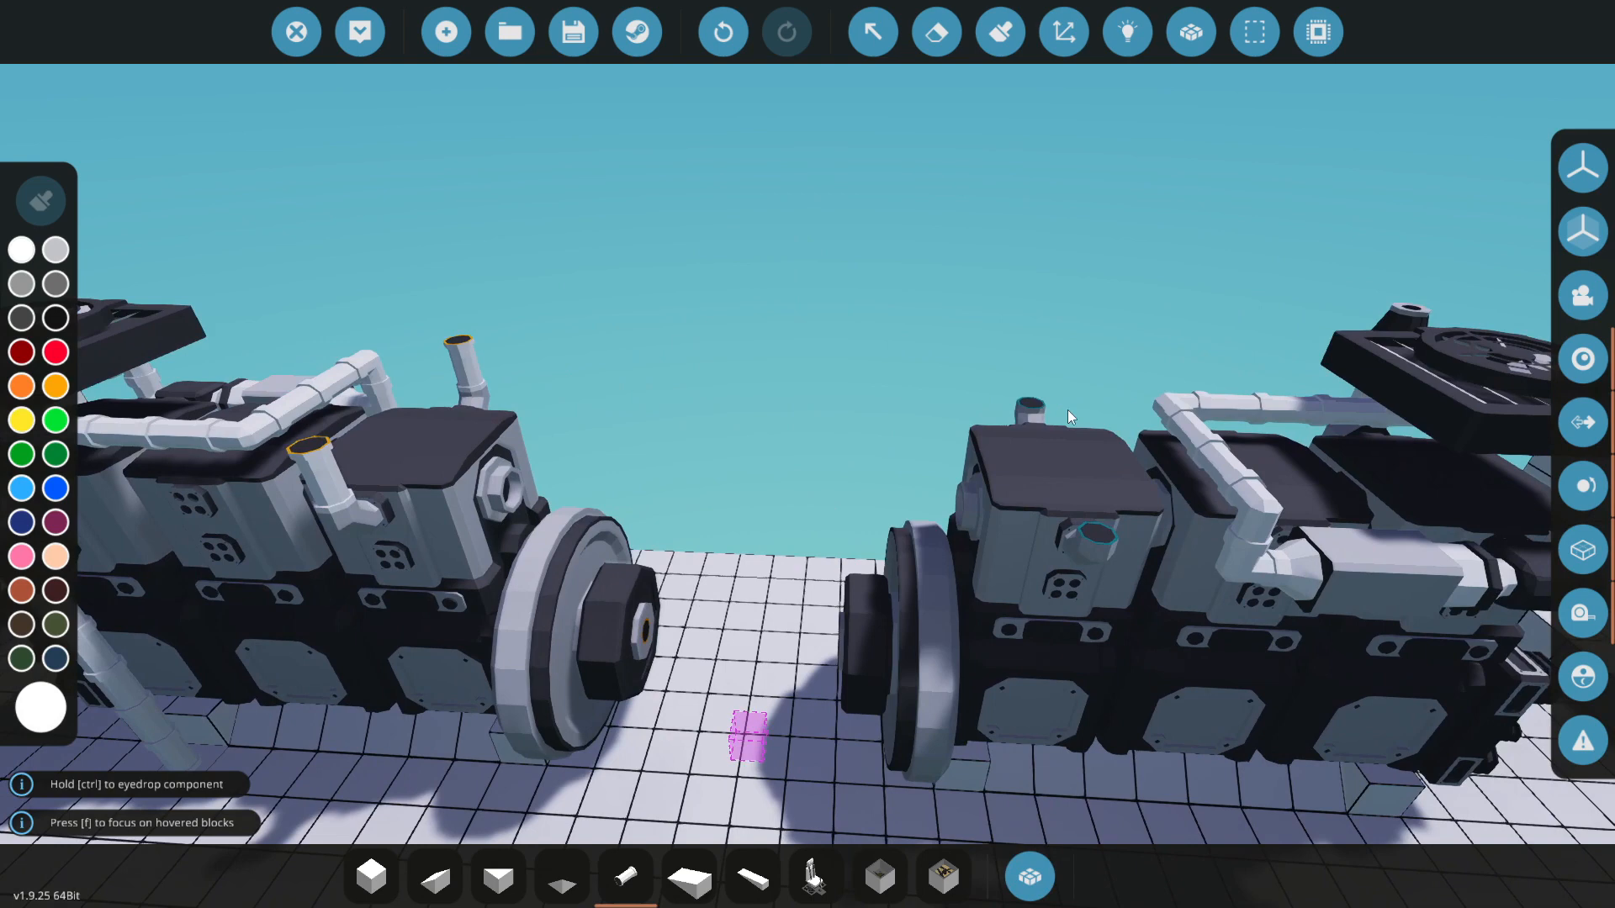
pyautogui.click(1027, 876)
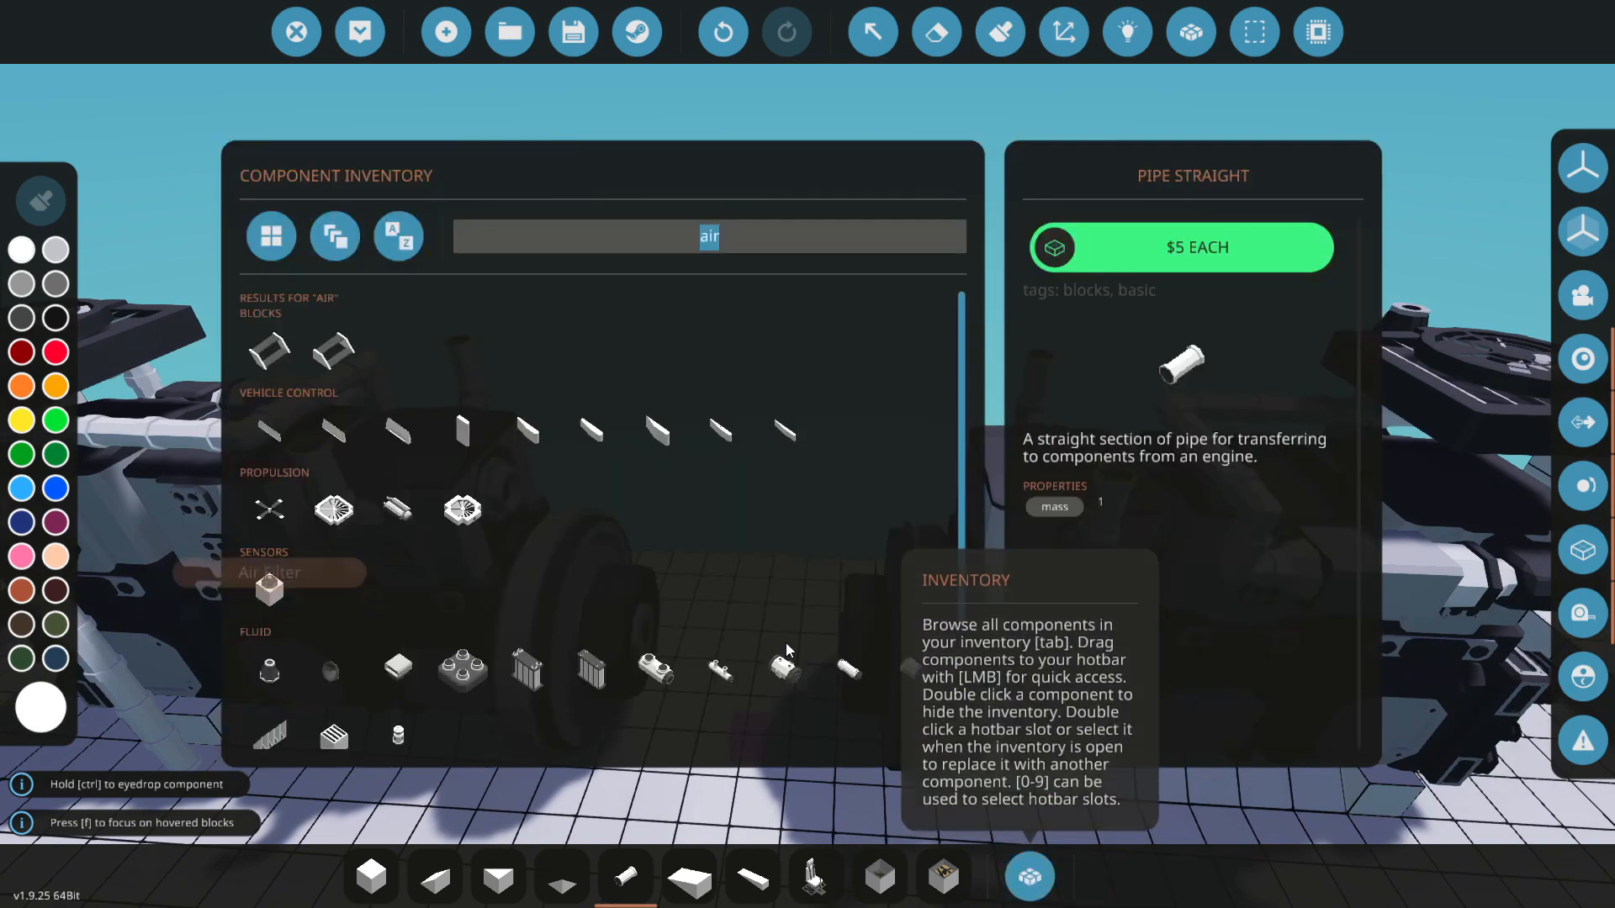
pyautogui.write('e')
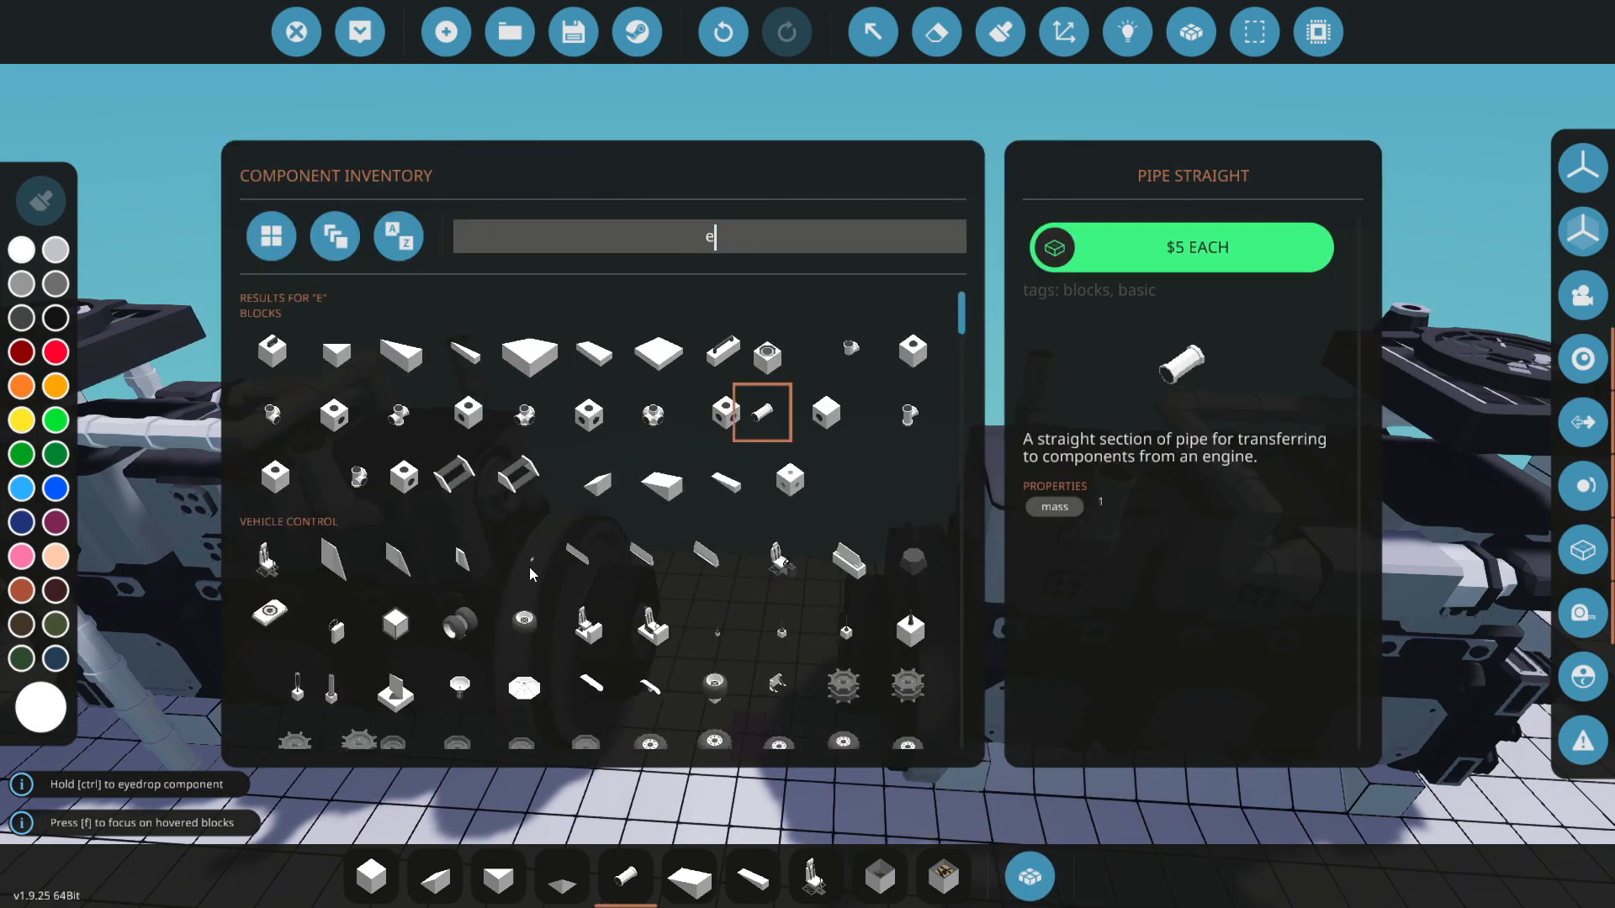
pyautogui.write('x')
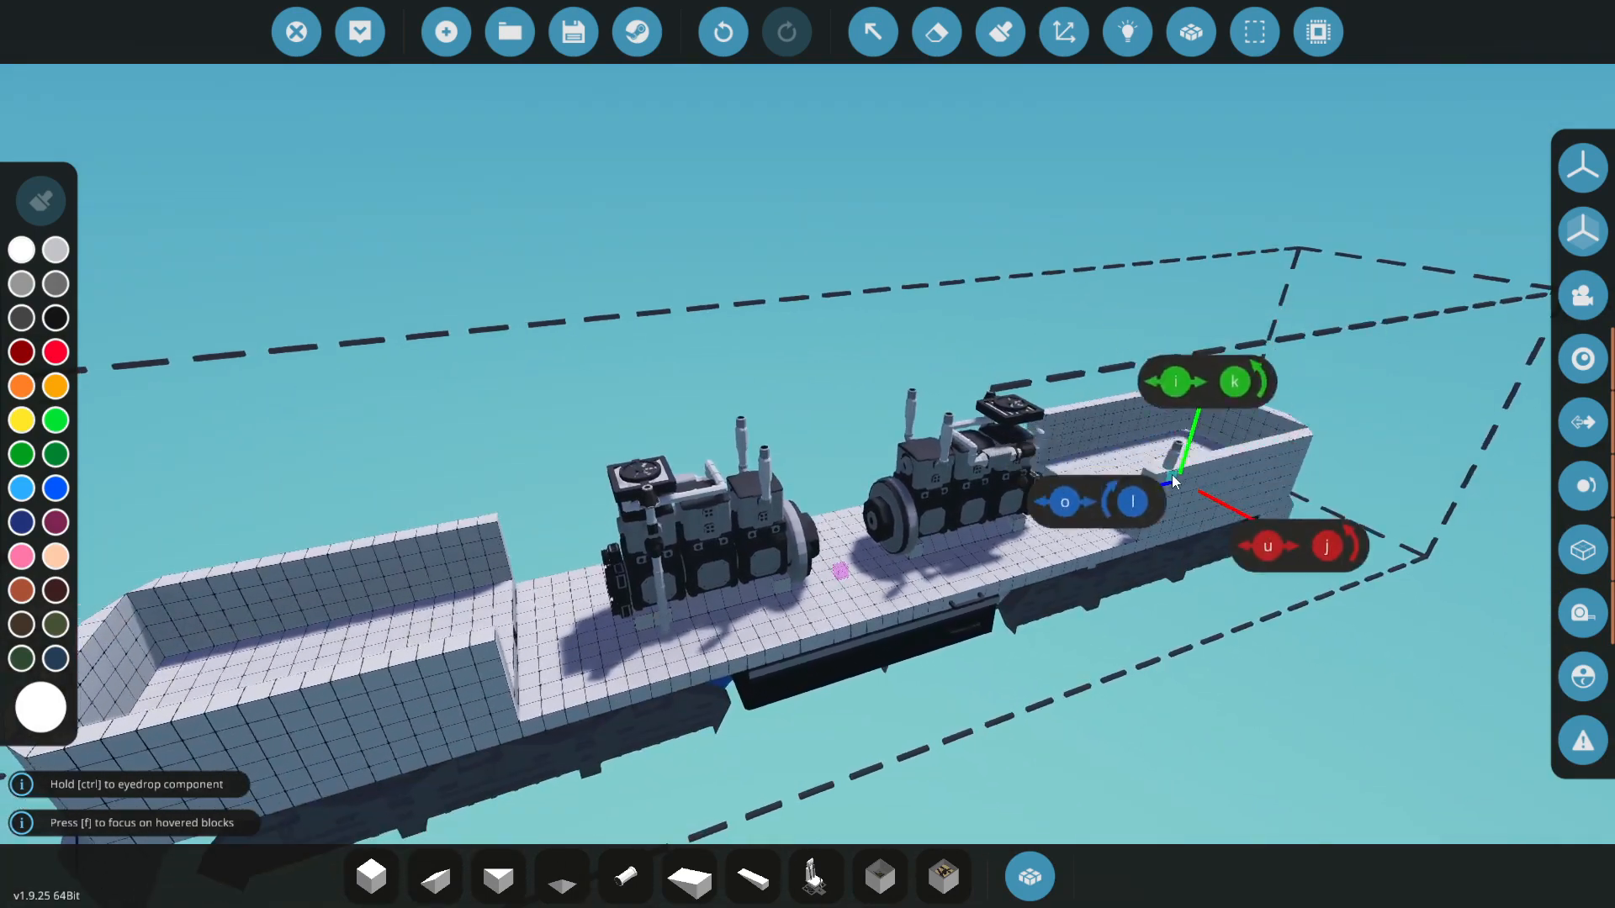
pyautogui.moveTo(1174, 482); pyautogui.dragTo(813, 420)
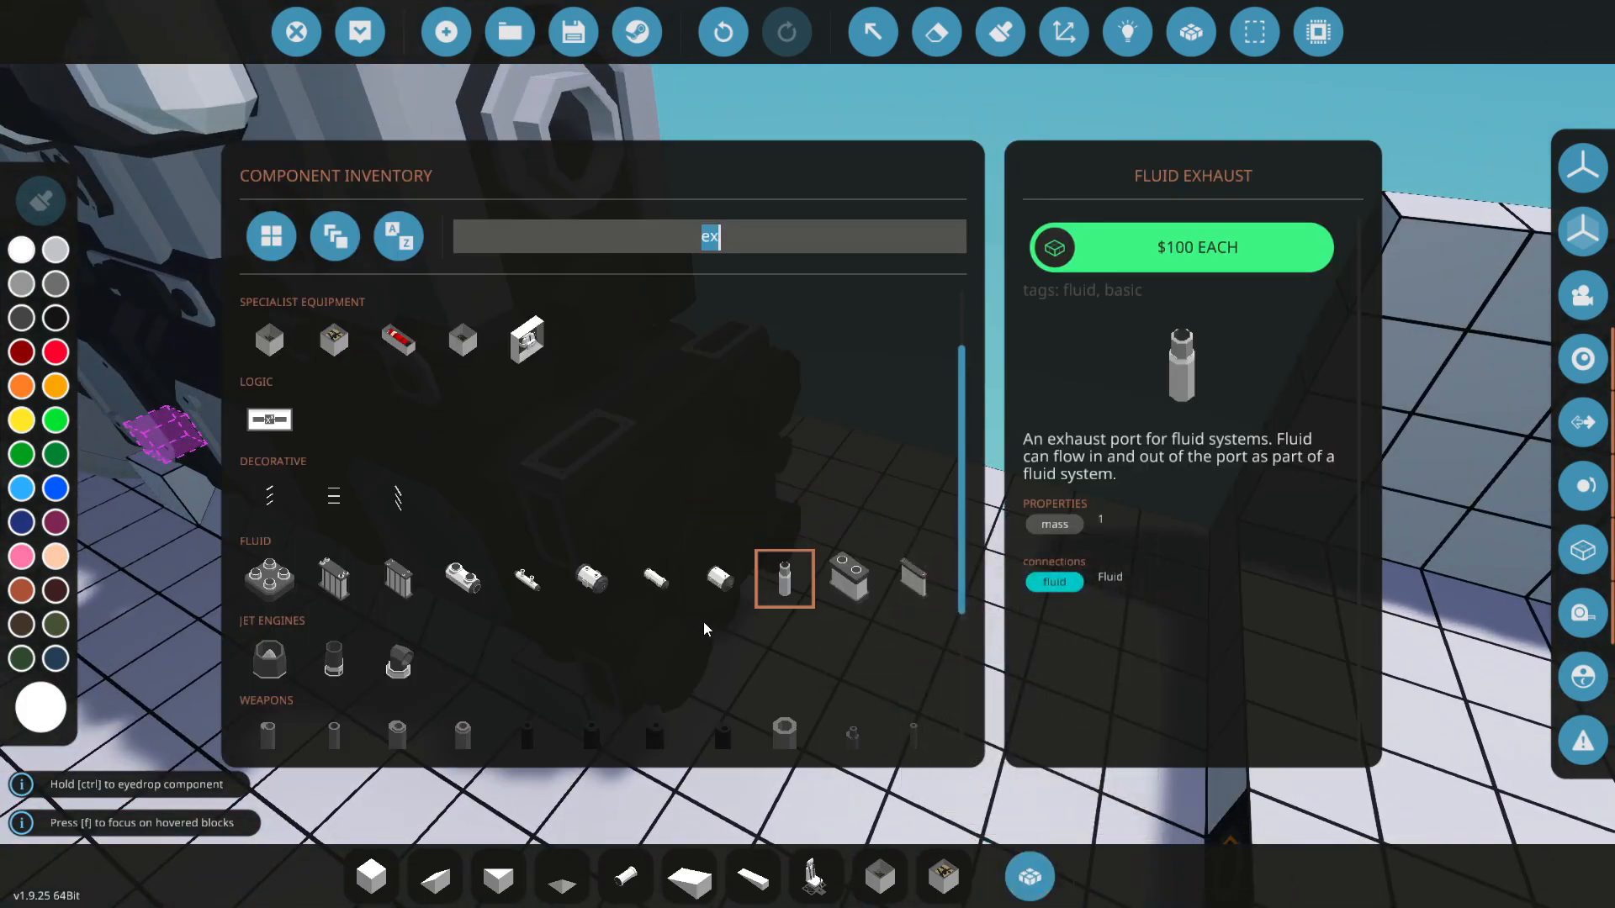
# Search 'engine' and select the Modular Engine Alternator for placement
pyautogui.write('ngine')
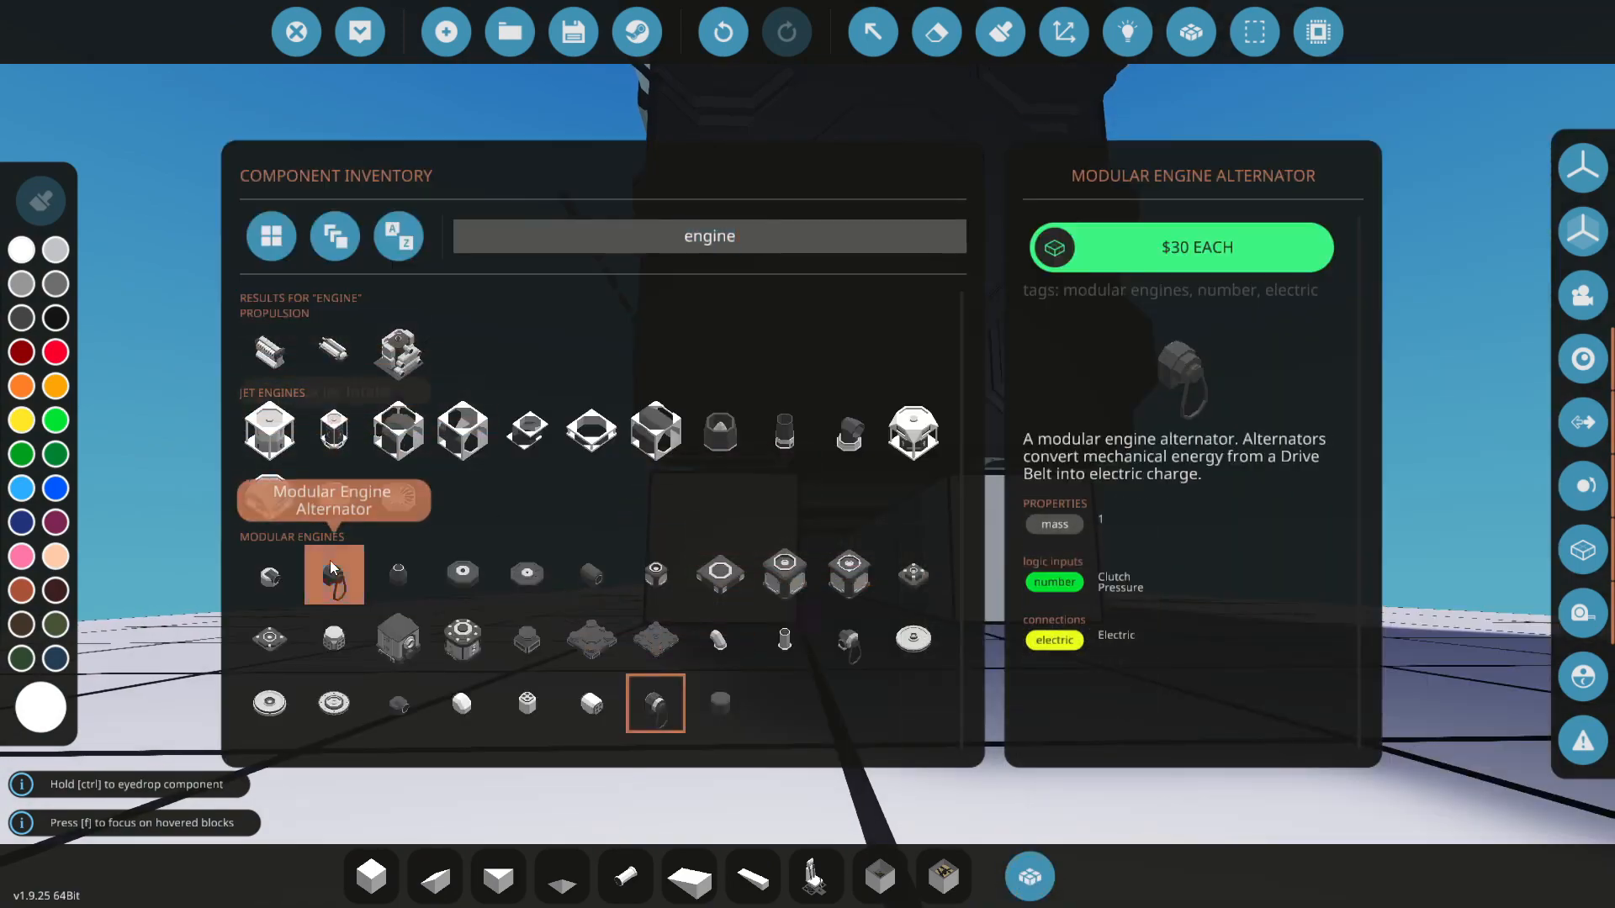
pyautogui.click(333, 573)
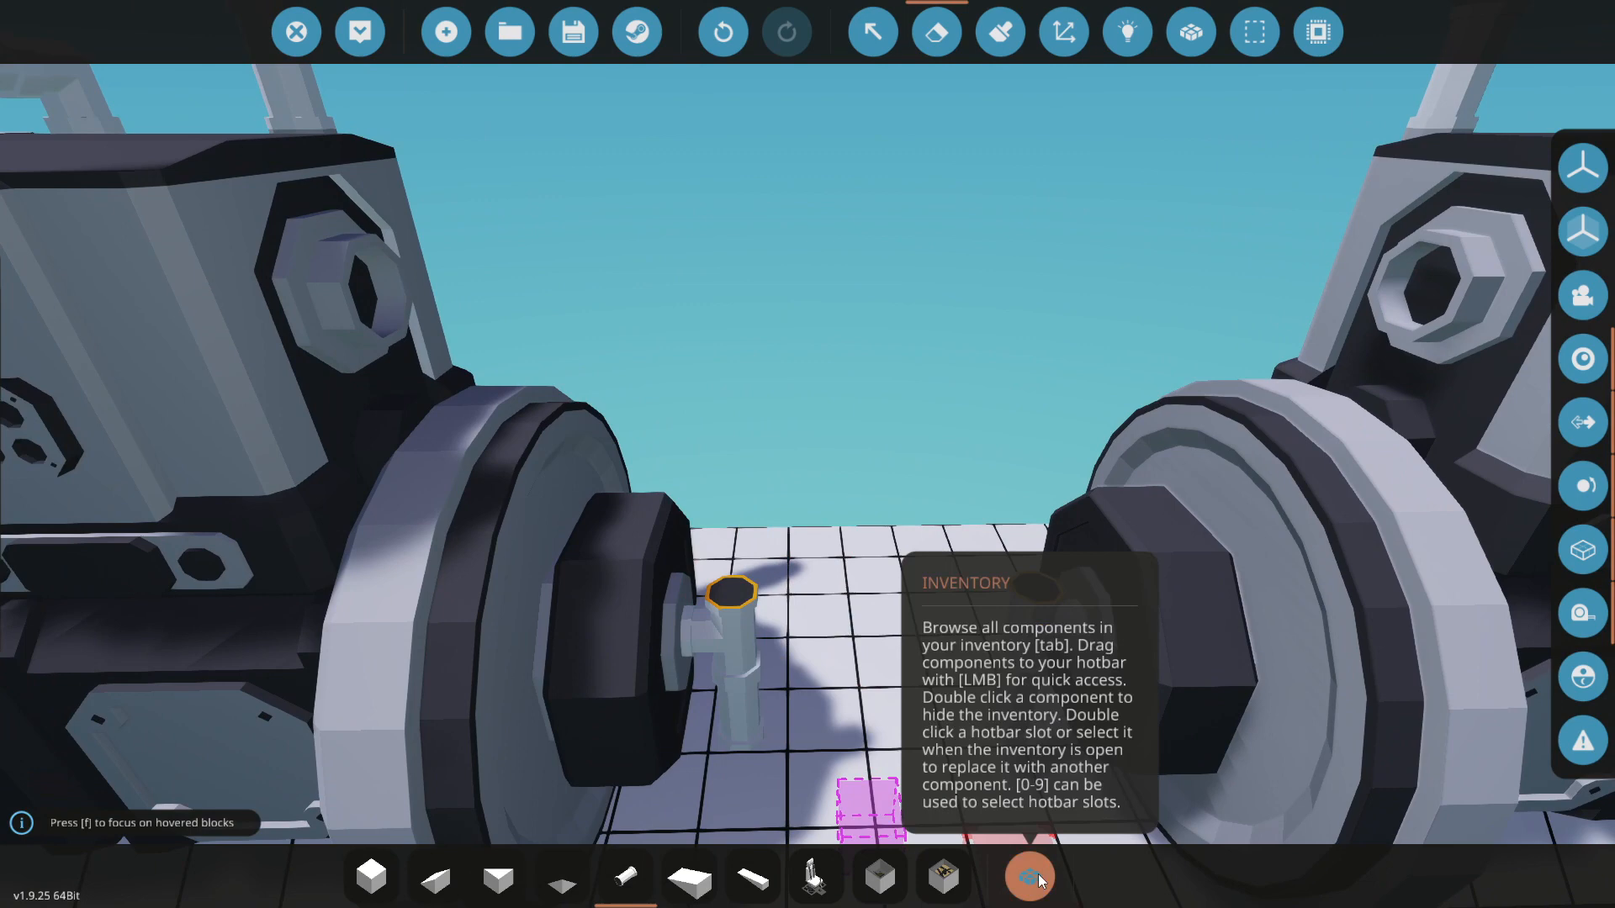
# Fit a twin-lobed housing between the flywheels and search 'gen' for the medium generator
pyautogui.click(1028, 876)
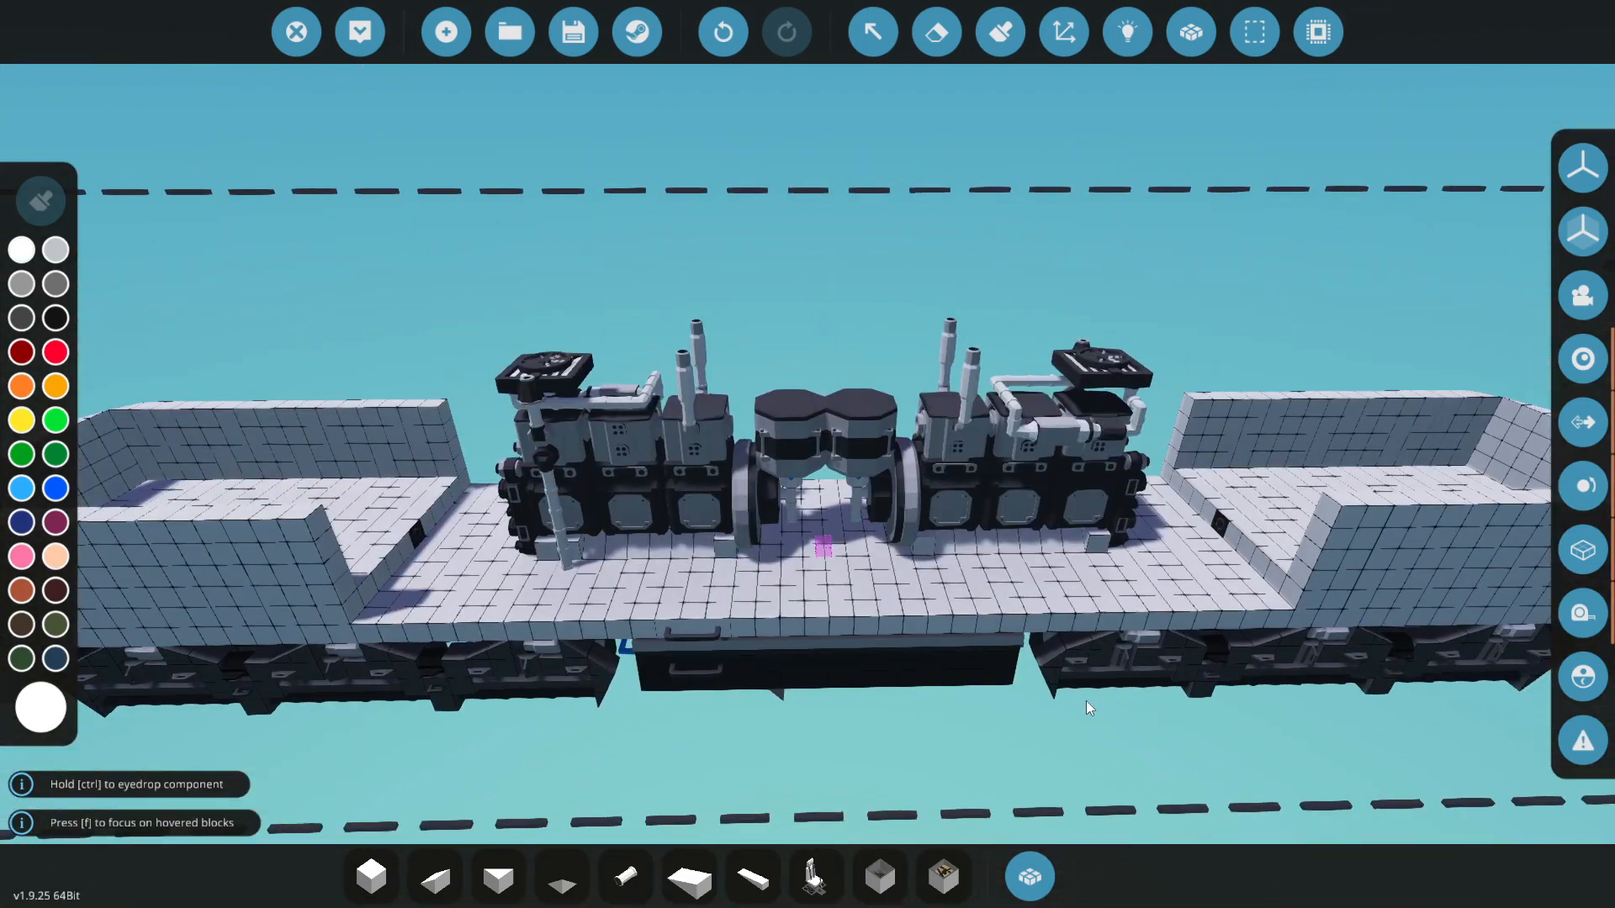
pyautogui.click(1019, 454)
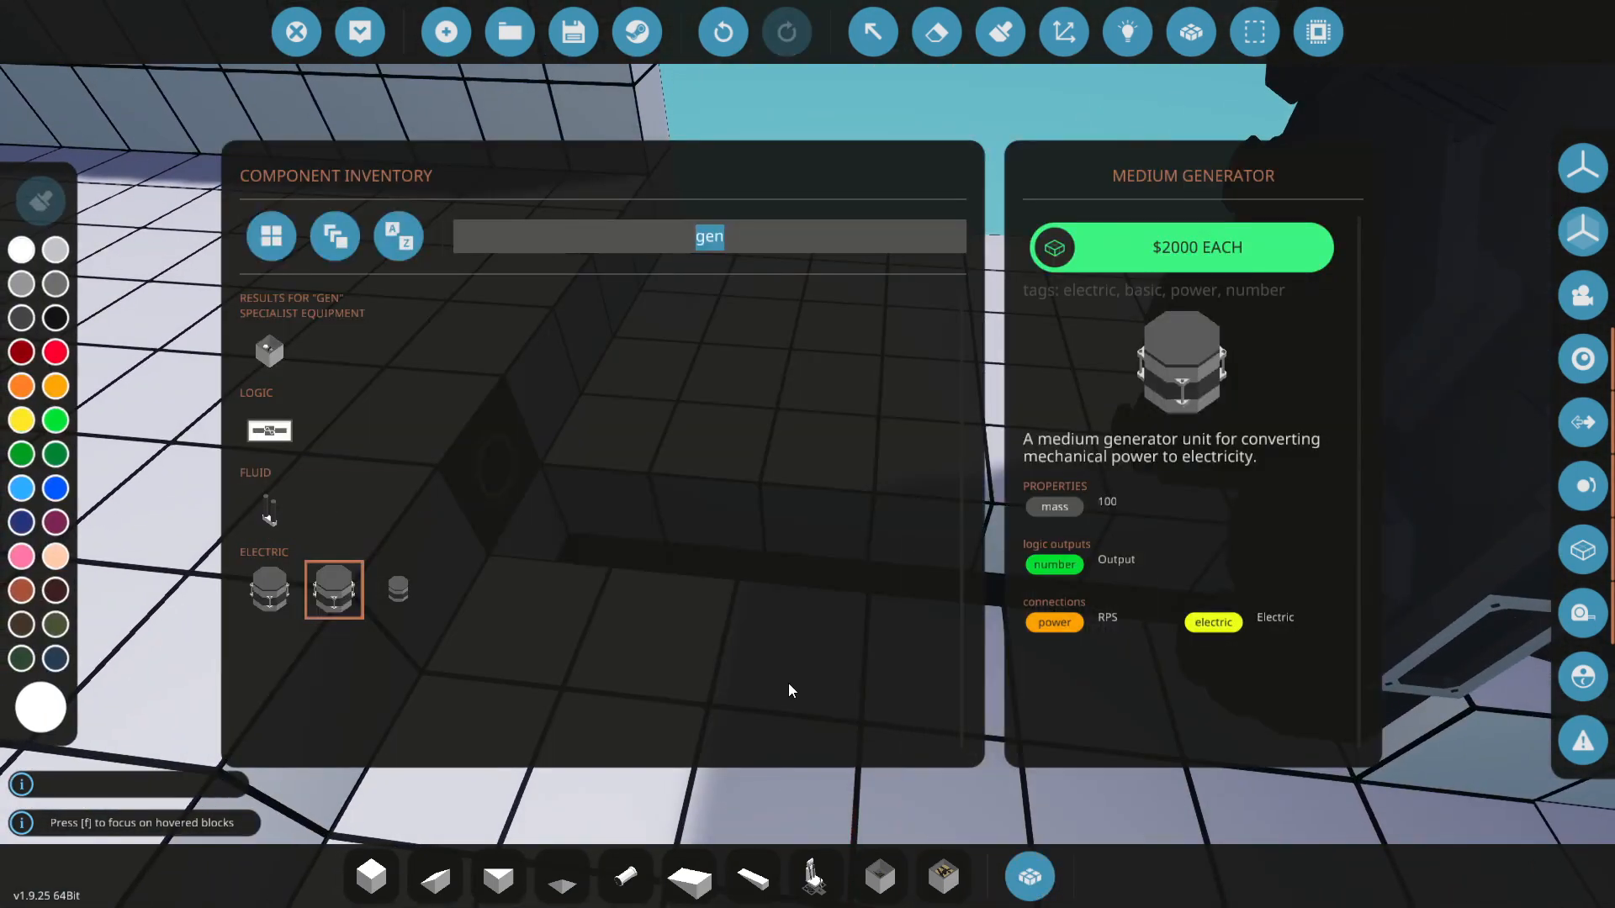
# Place a 1x1 gearbox beside the engine output and bring up the inventory
pyautogui.write('pip')
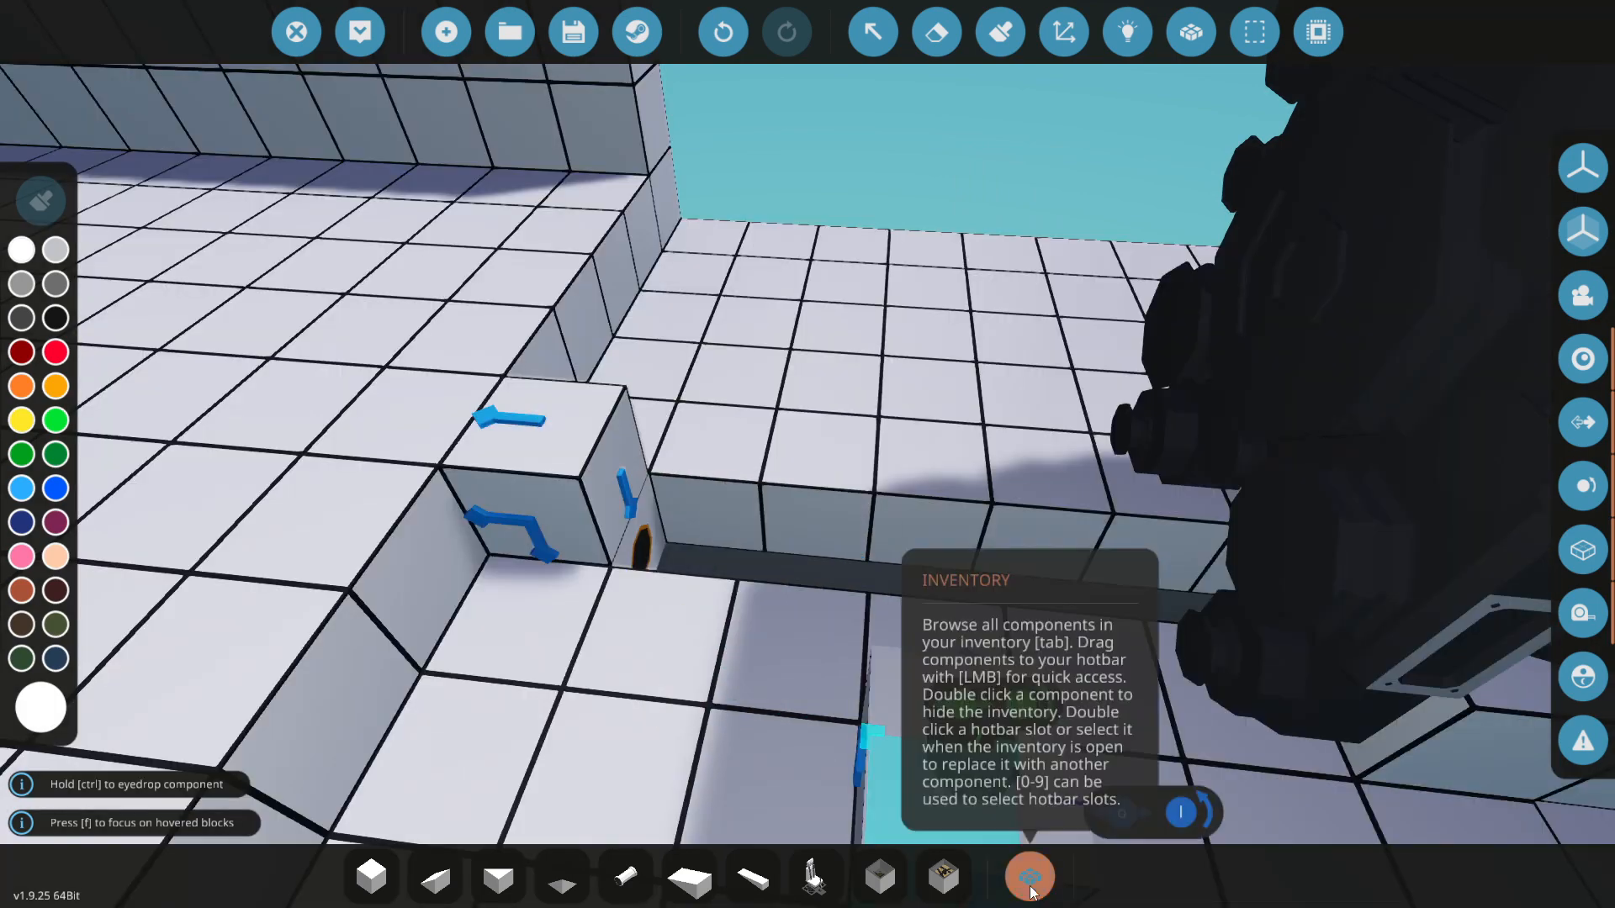
pyautogui.click(1028, 876)
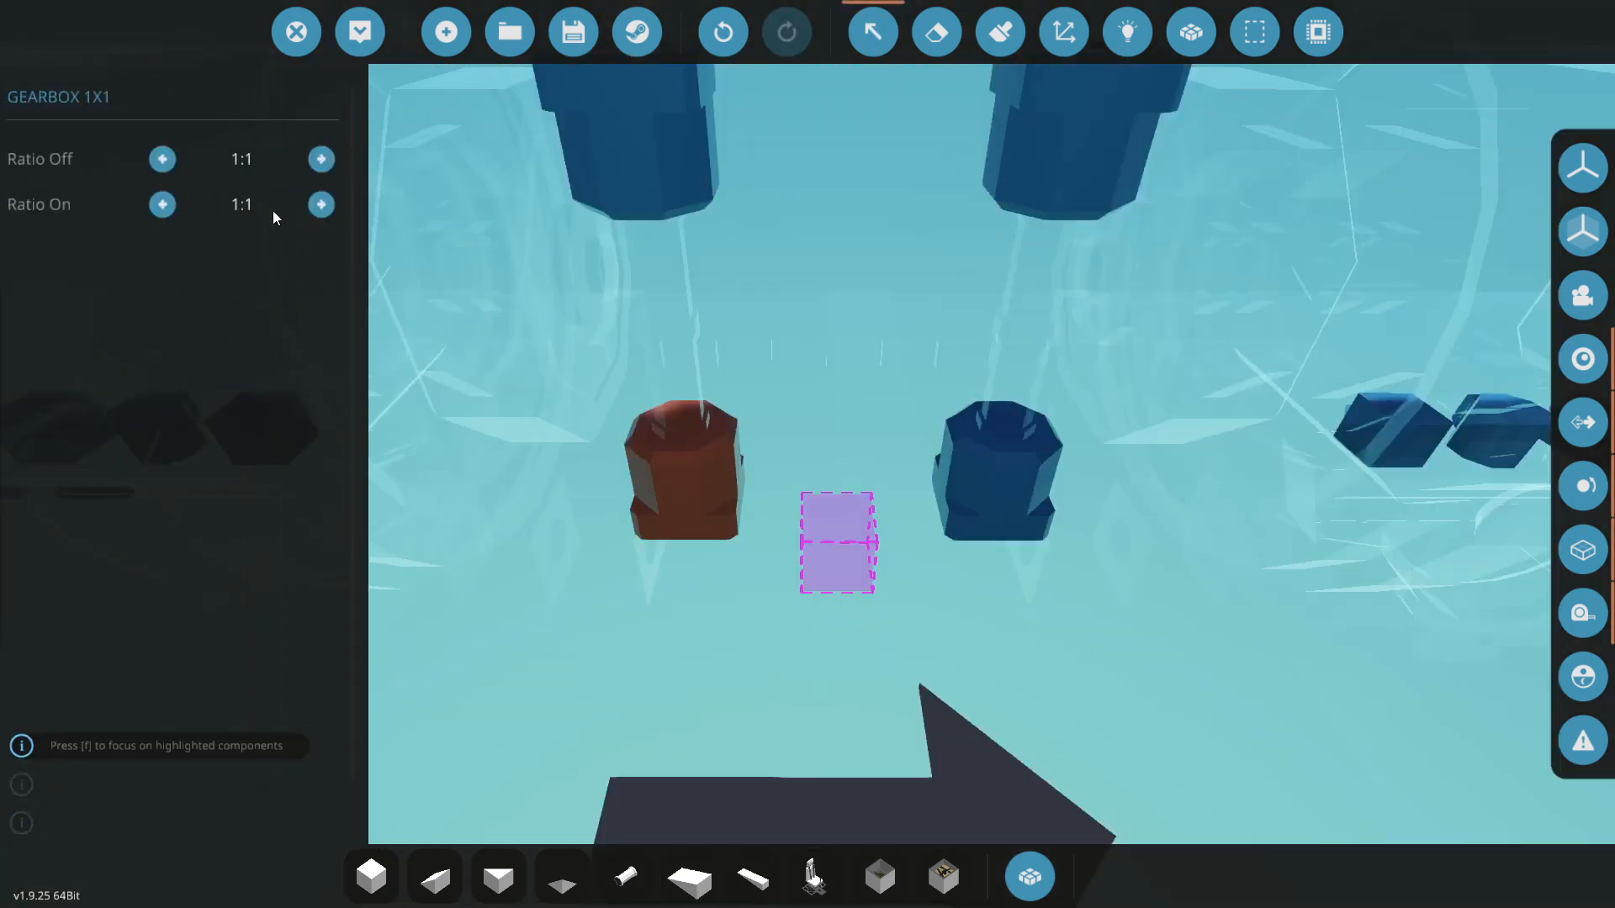
# Raise the off ratio on four gearboxes to values like 5:2, 6:5 and 9:5
pyautogui.click(321, 159)
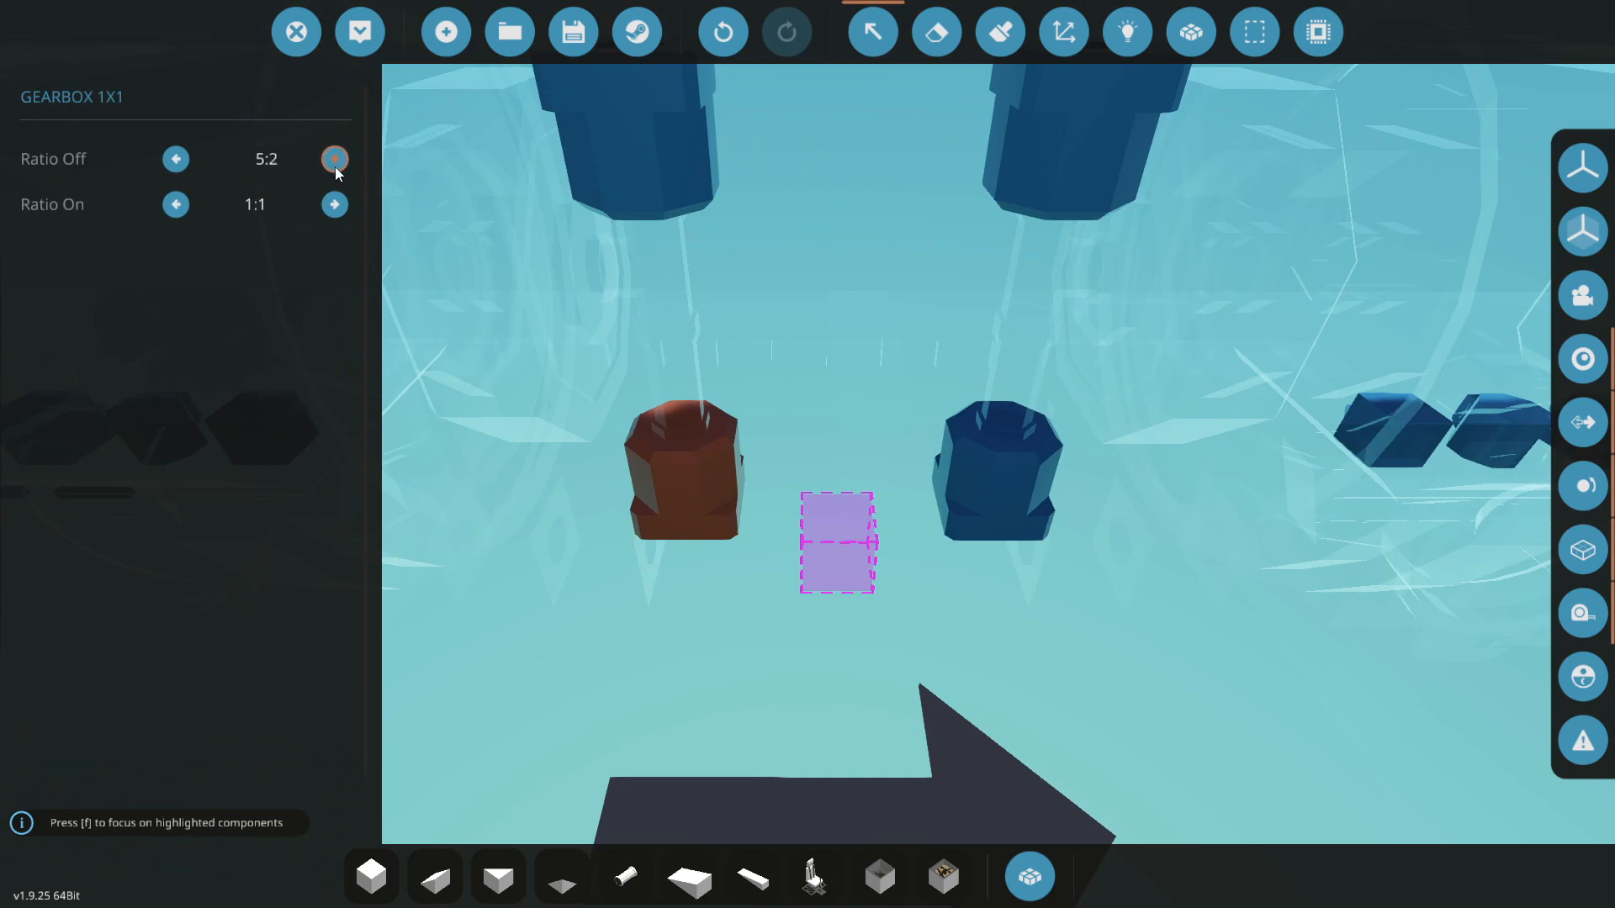
pyautogui.click(333, 159)
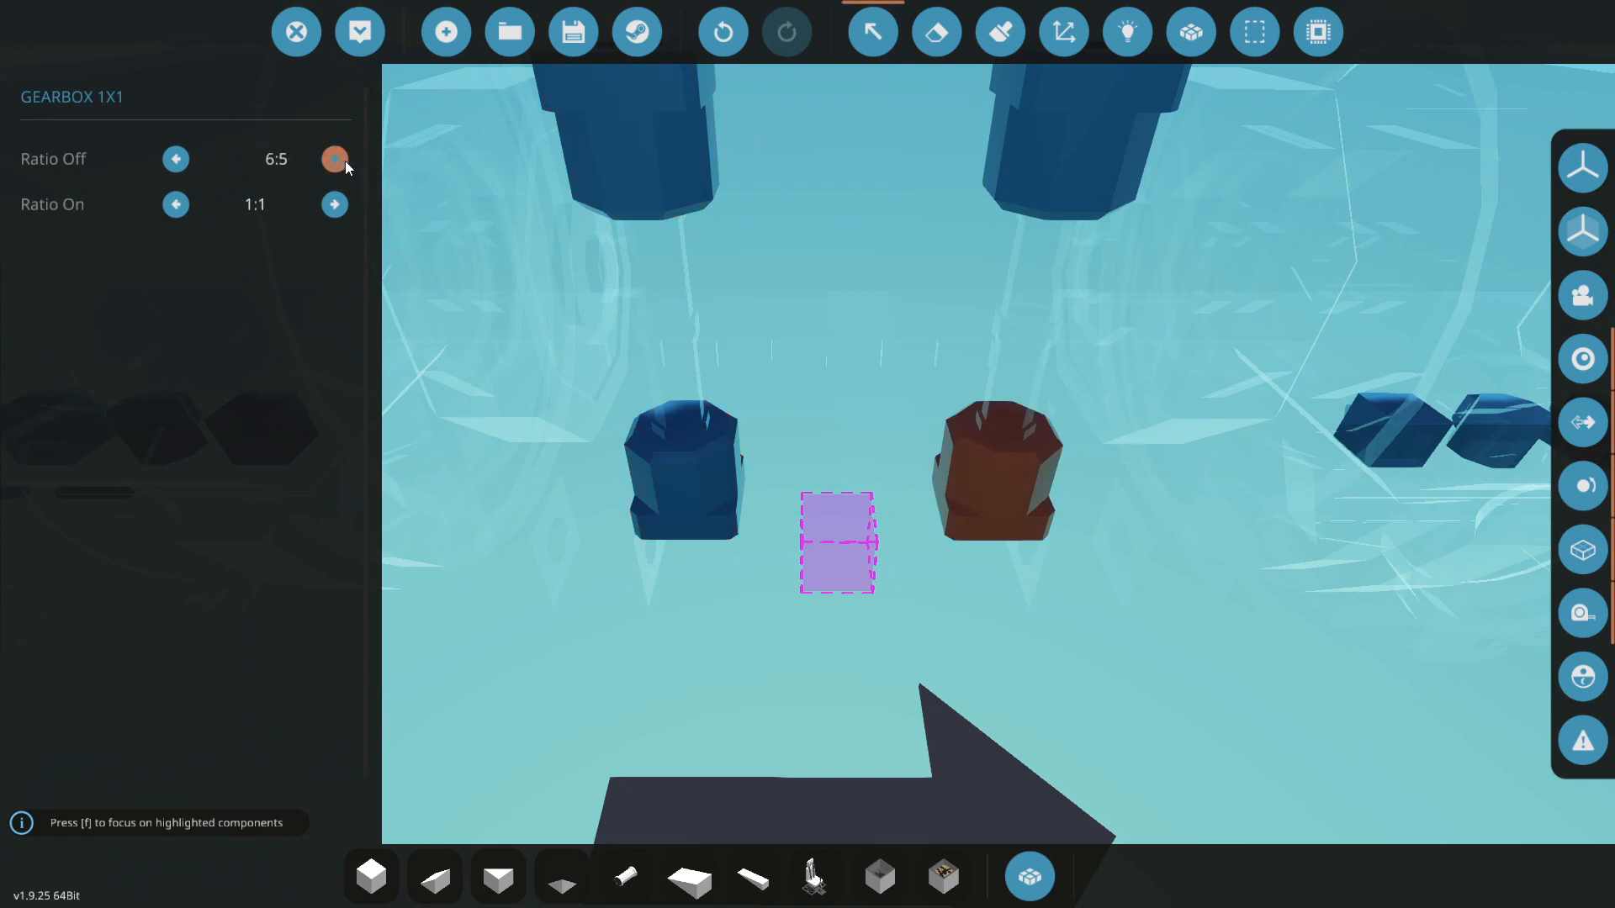
pyautogui.click(334, 159)
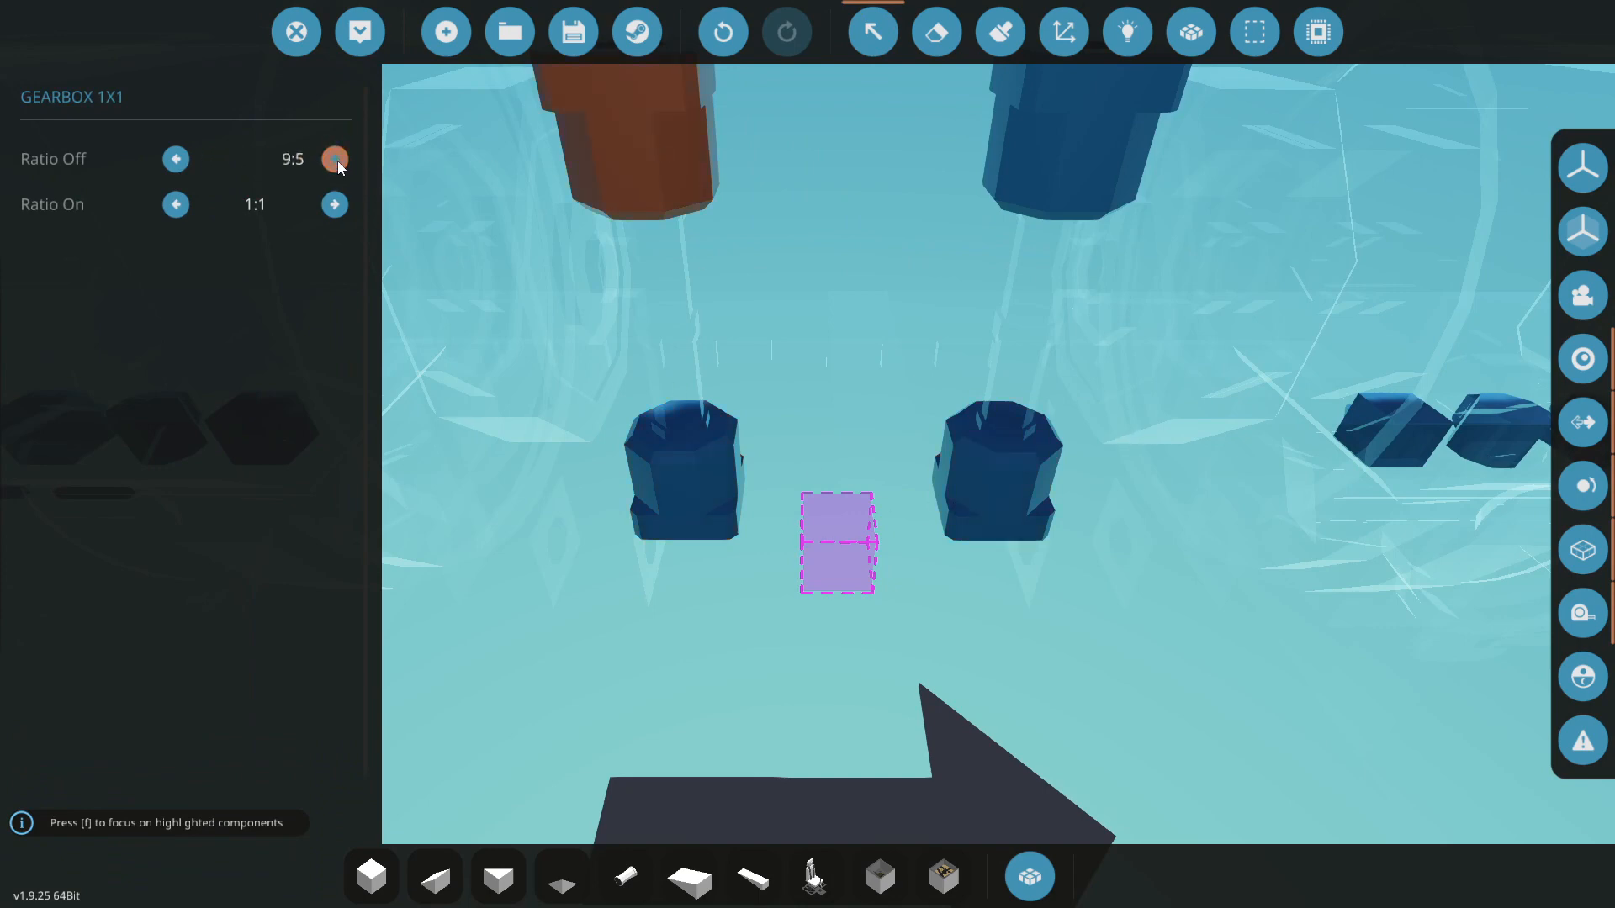
pyautogui.click(334, 159)
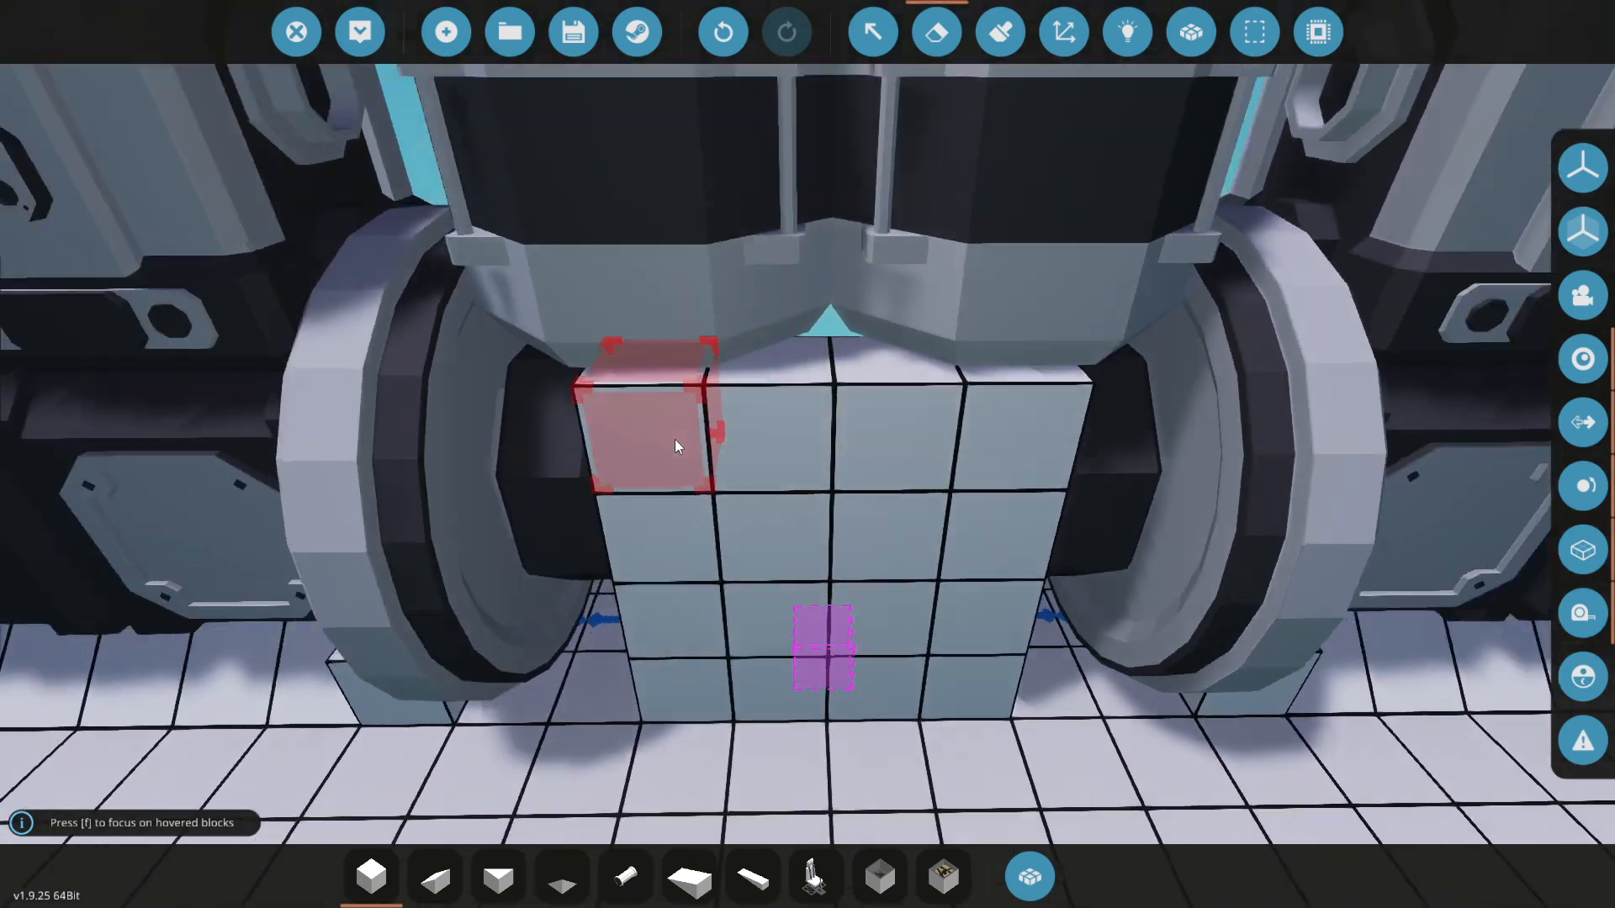
# Mount key and throttle lever blocks on both sides of the control panel
pyautogui.click(1027, 876)
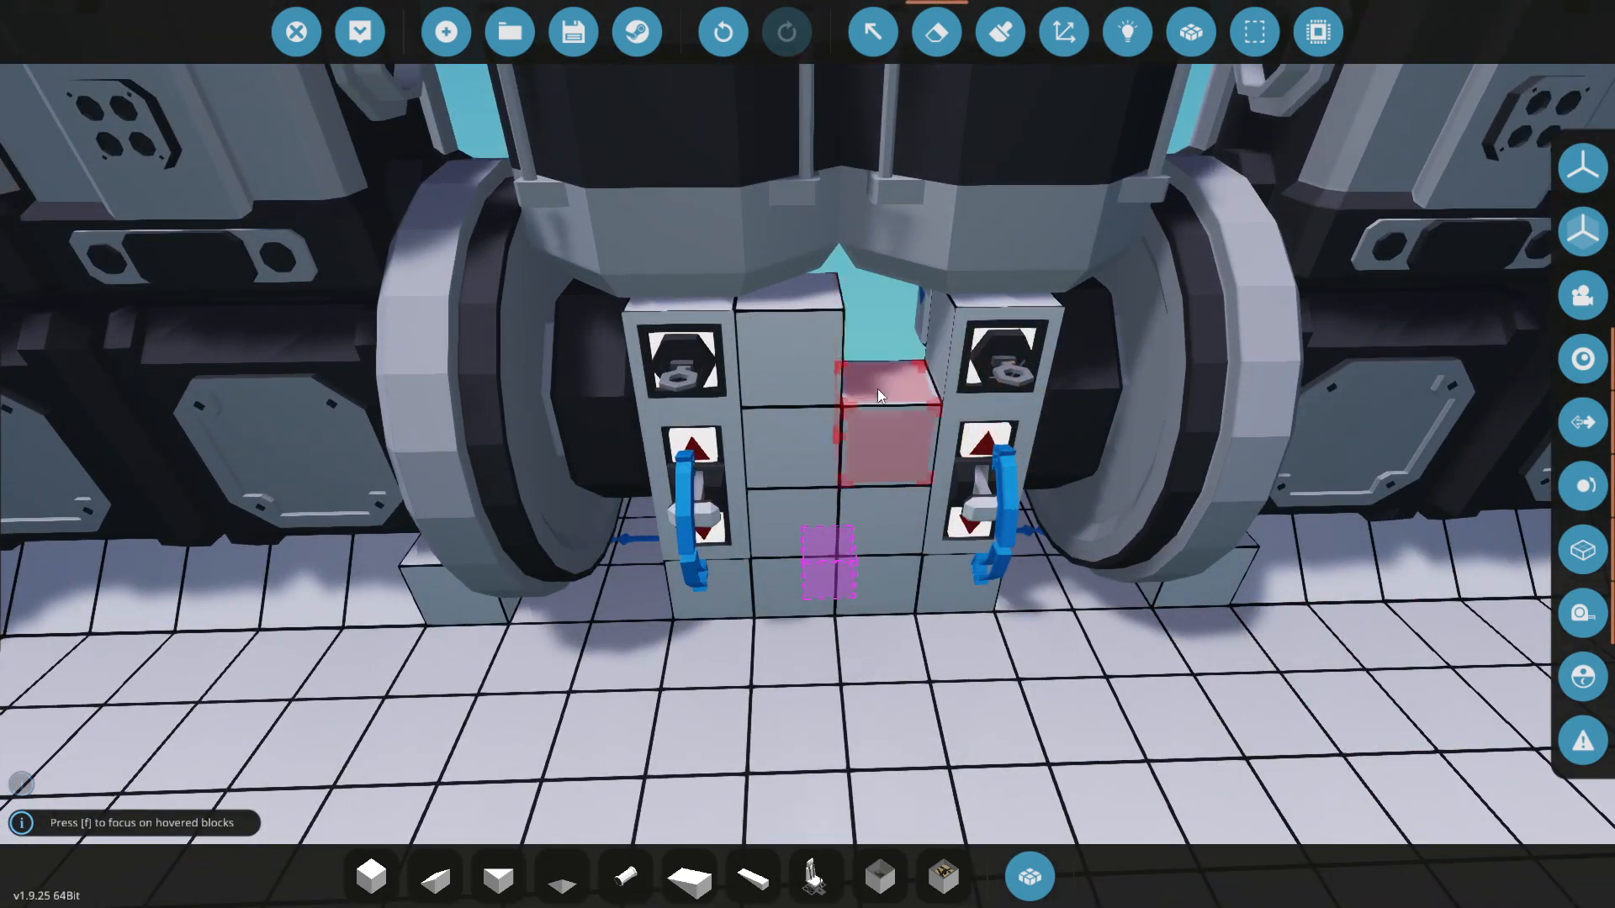
pyautogui.click(1028, 876)
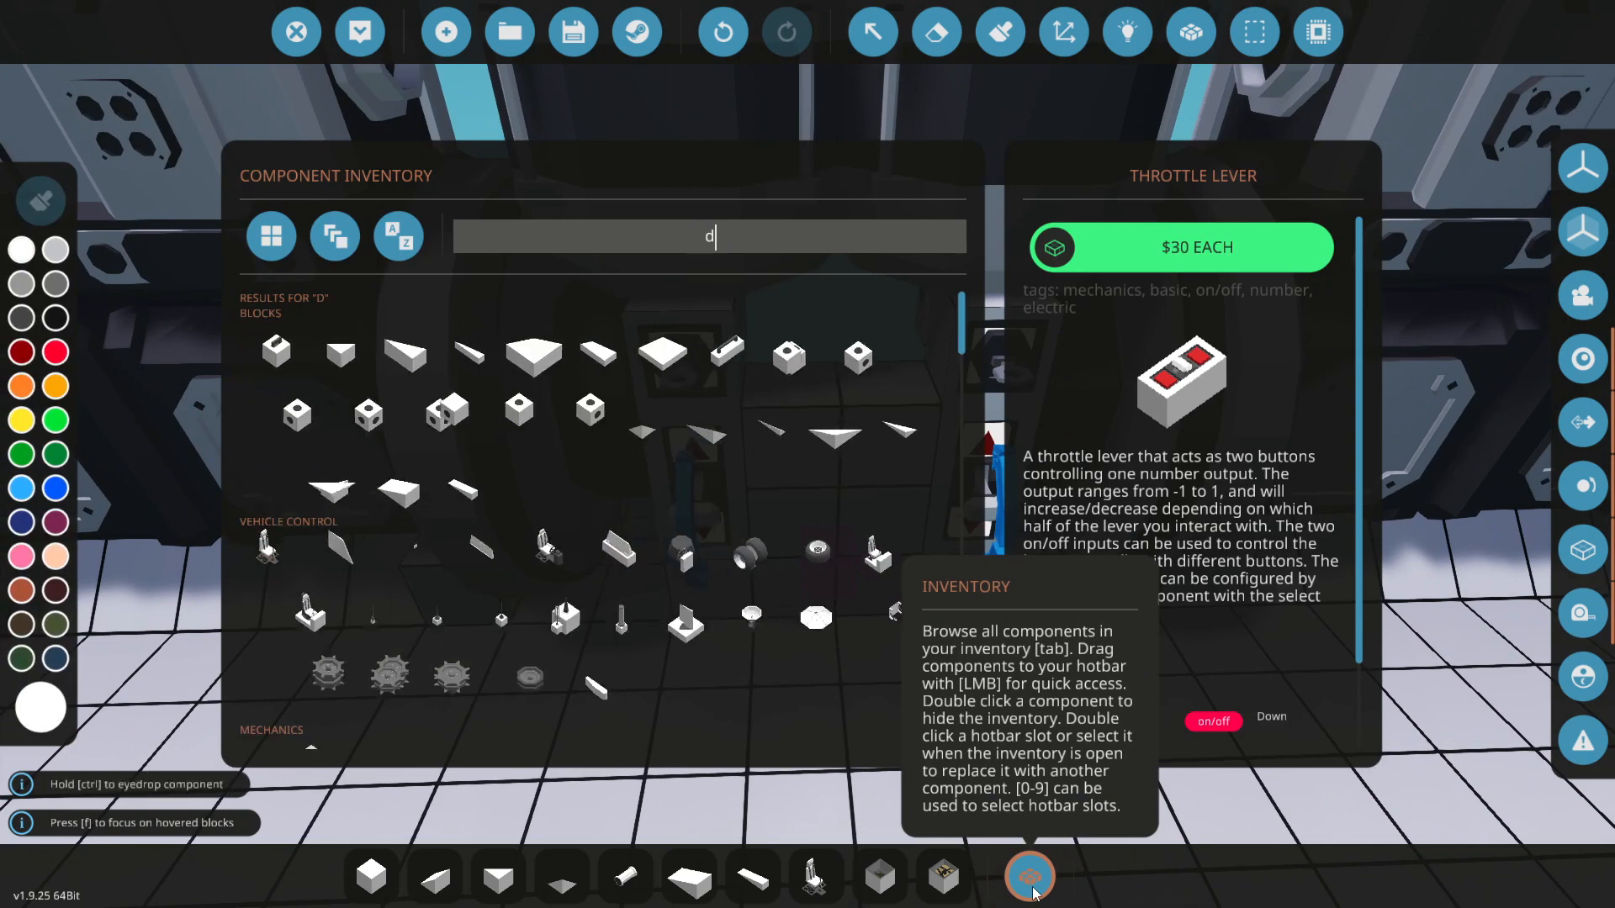
# Place two dials on the control panel named 'Fuel' and 'Batt'
pyautogui.write('ial')
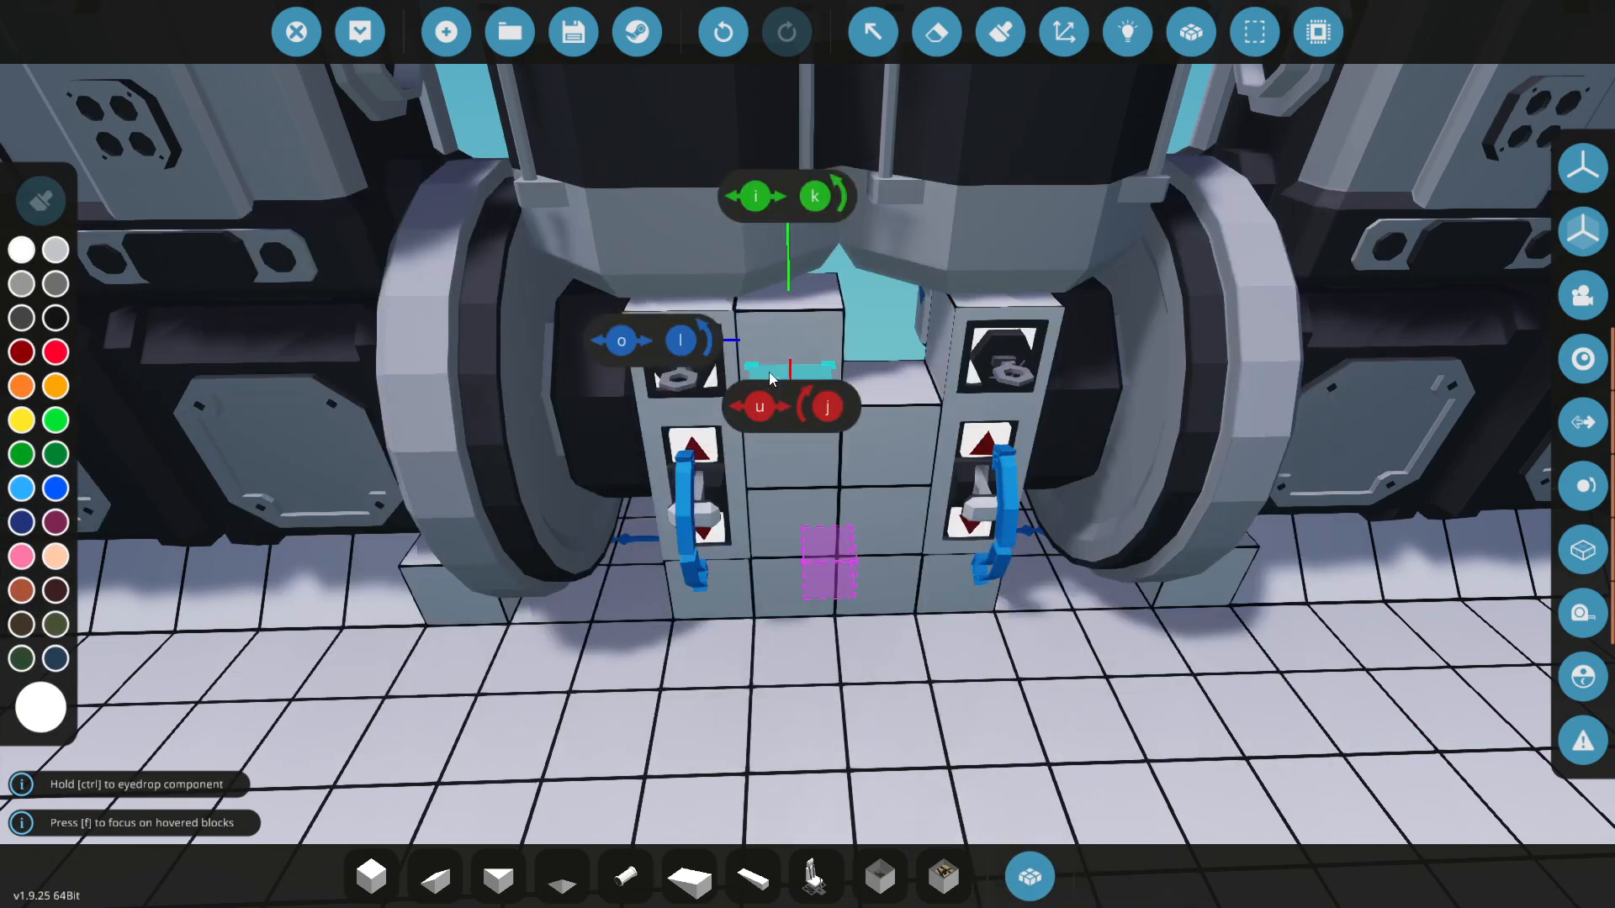
pyautogui.click(872, 32)
pyautogui.write('F')
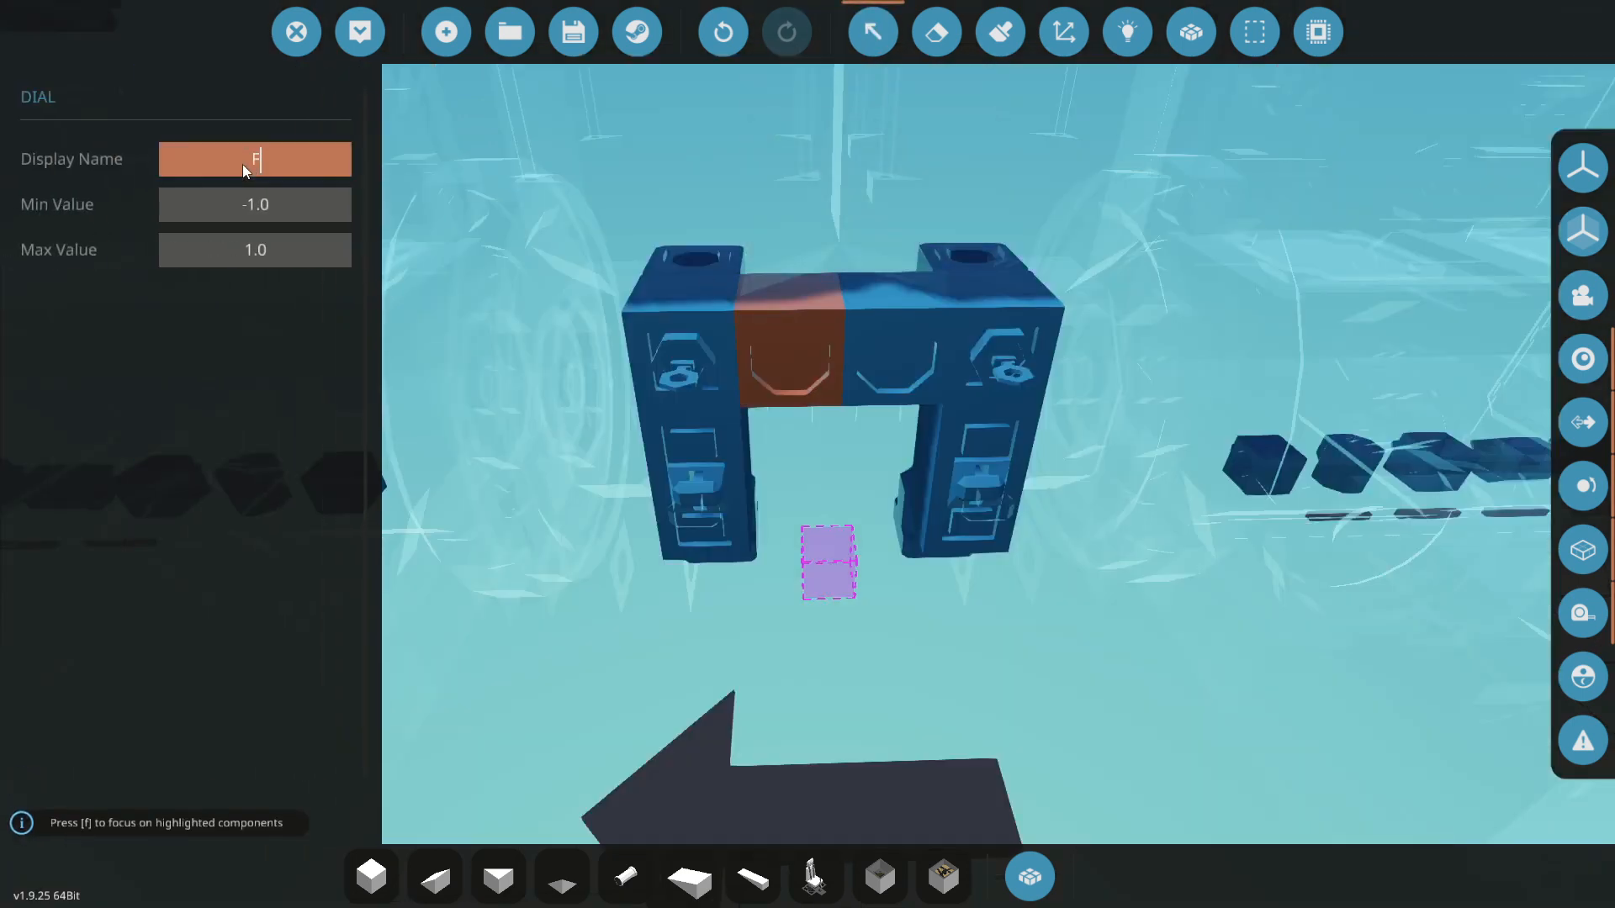
pyautogui.write('uel')
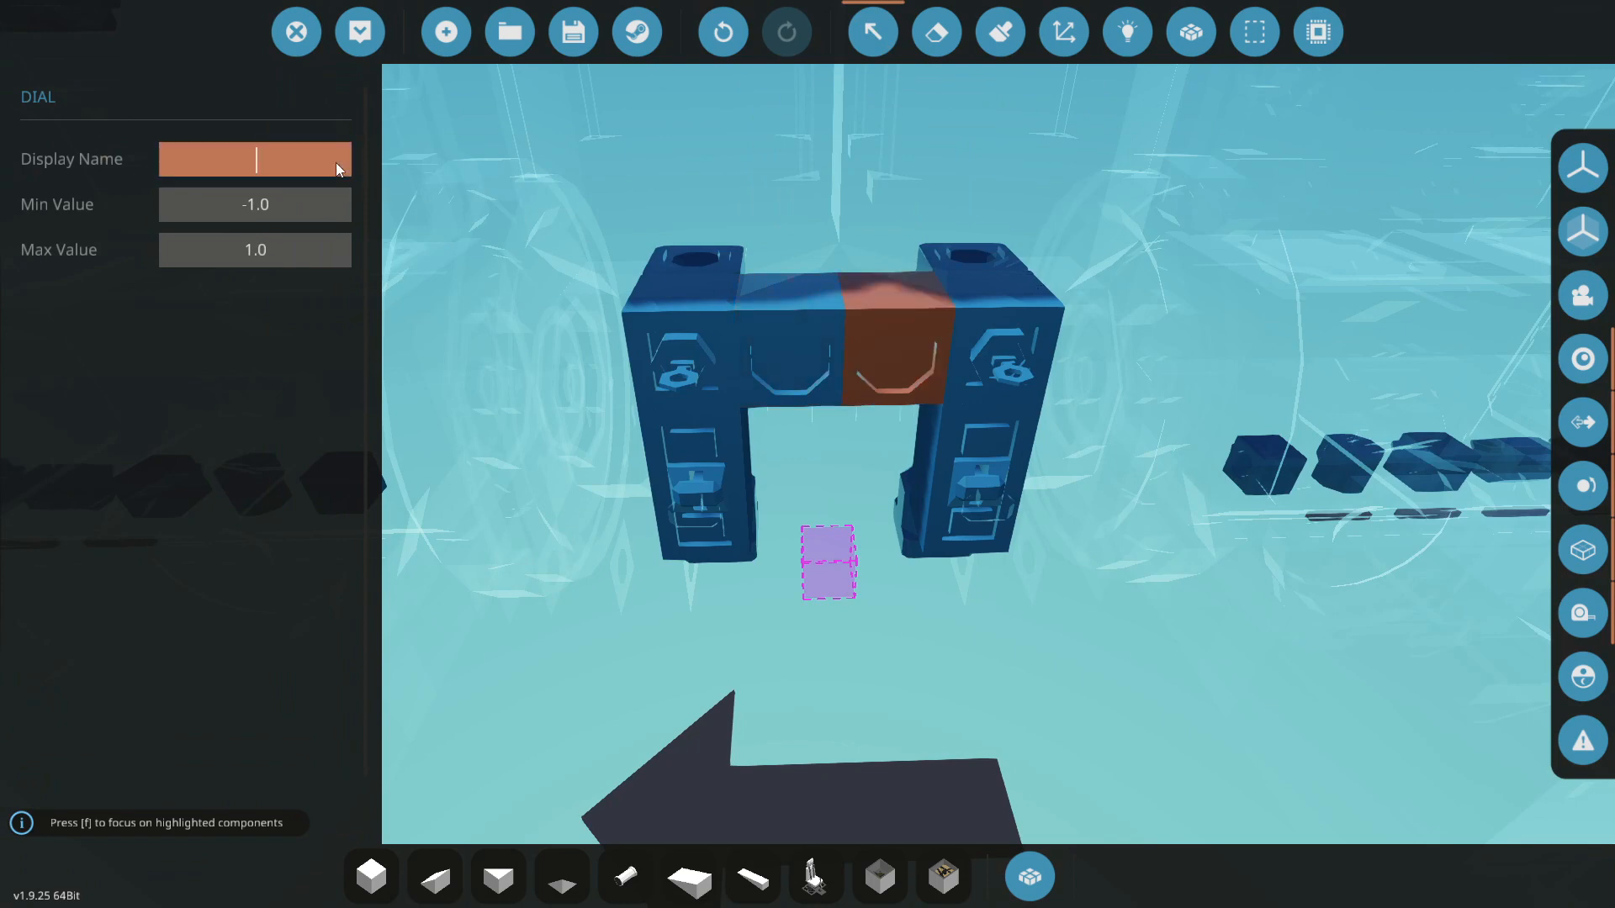
pyautogui.write('Batt')
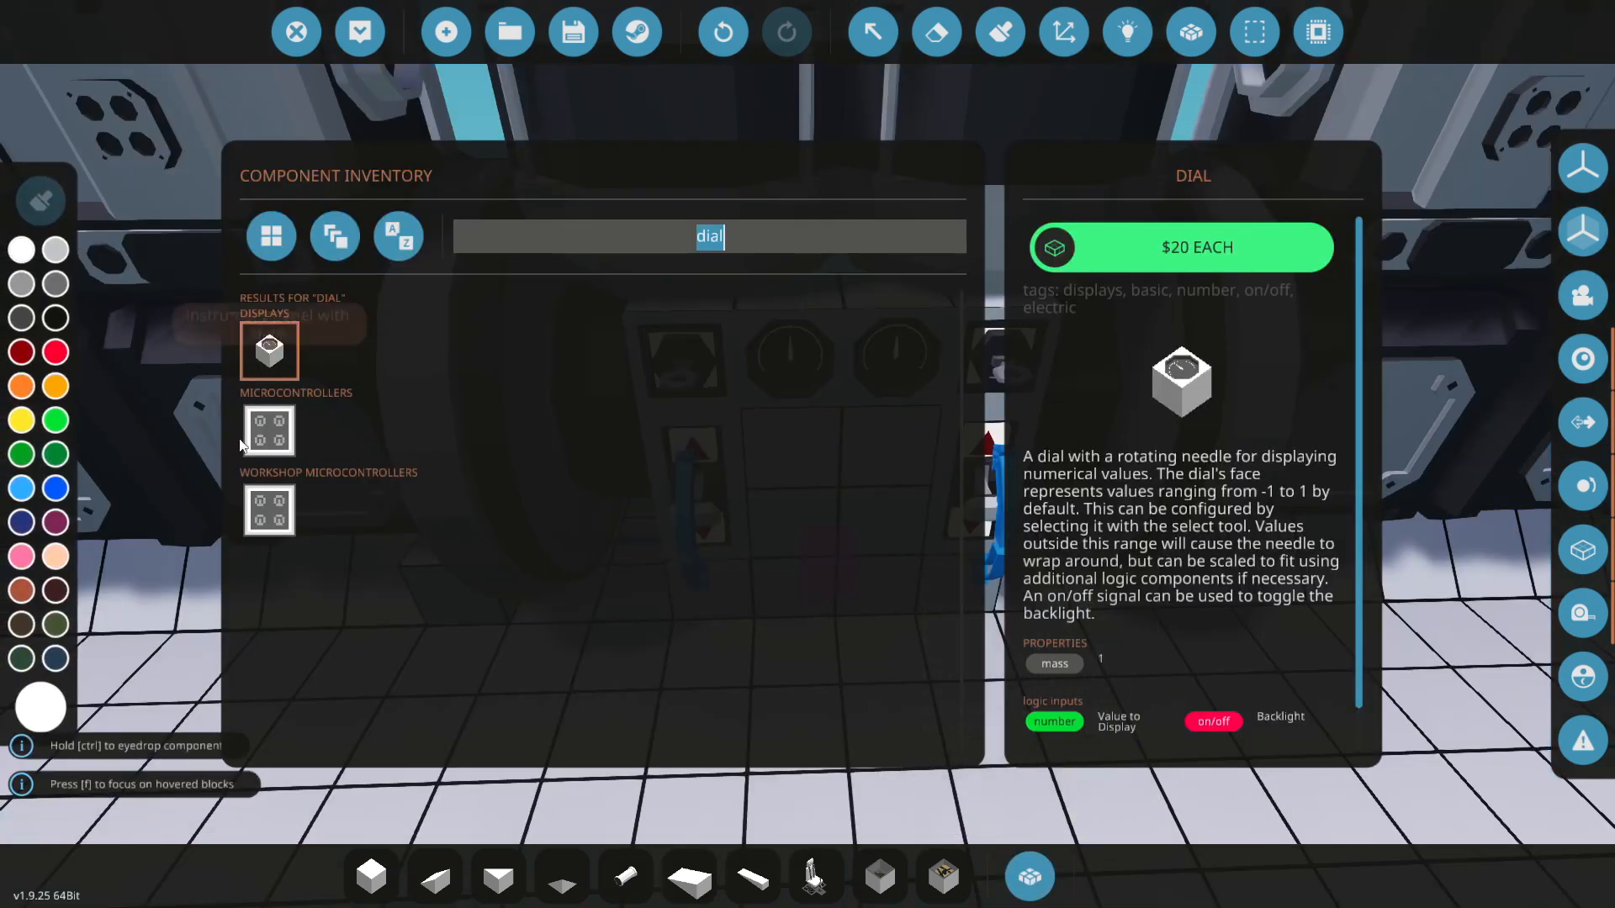
# Search the inventory for 'ins' to find the instrument panel
pyautogui.write('ins')
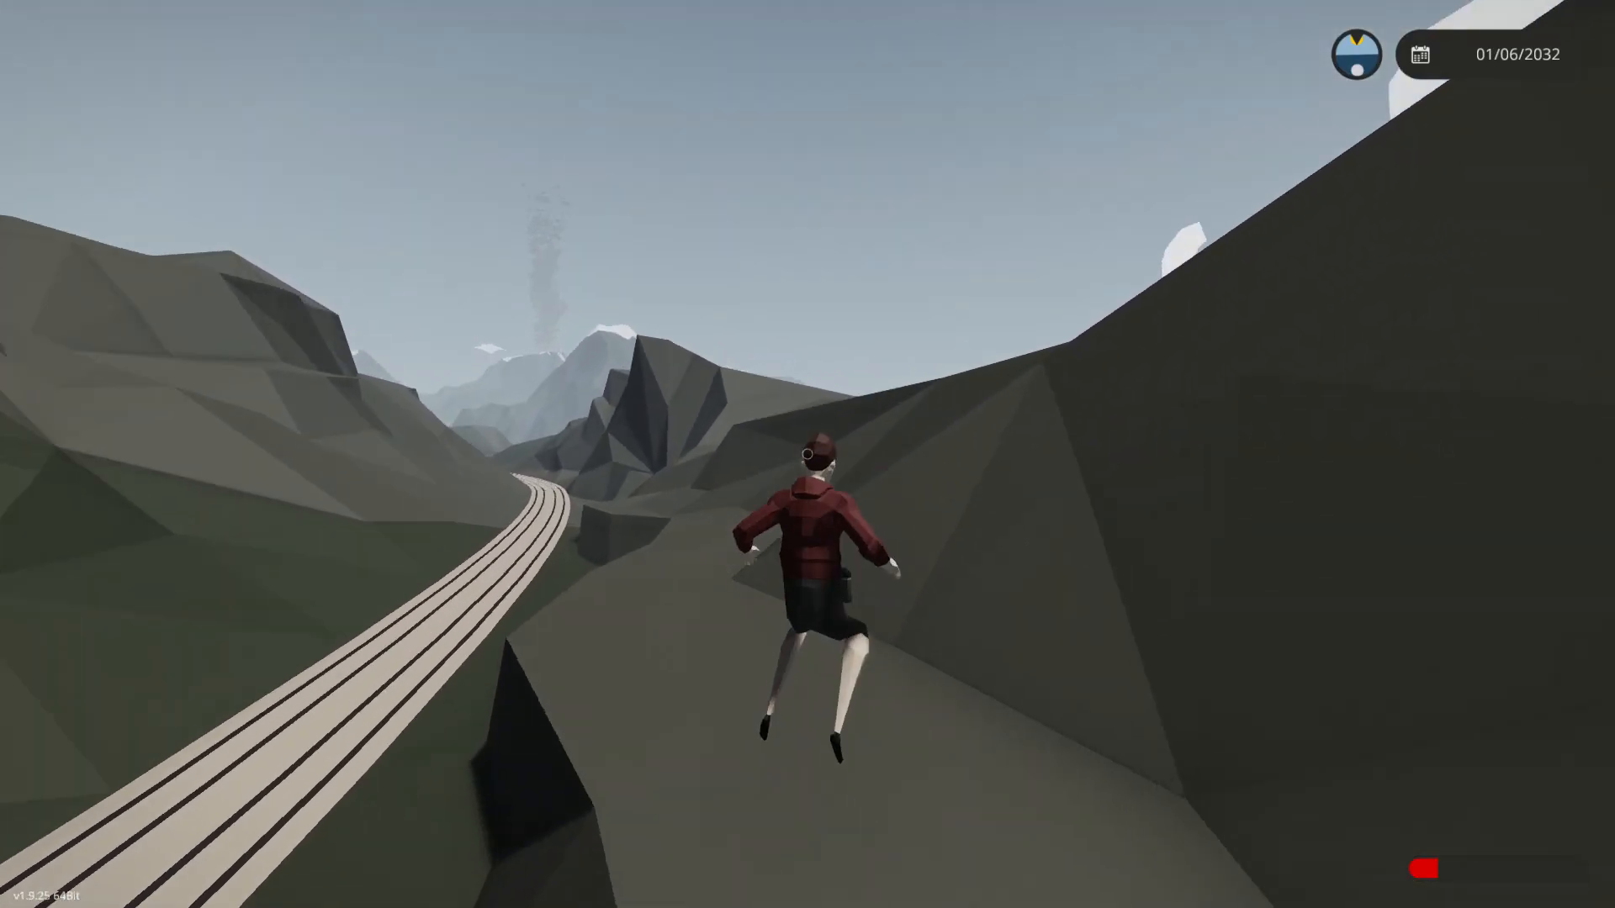
# View the world map around North Harbor
pyautogui.click(1355, 55)
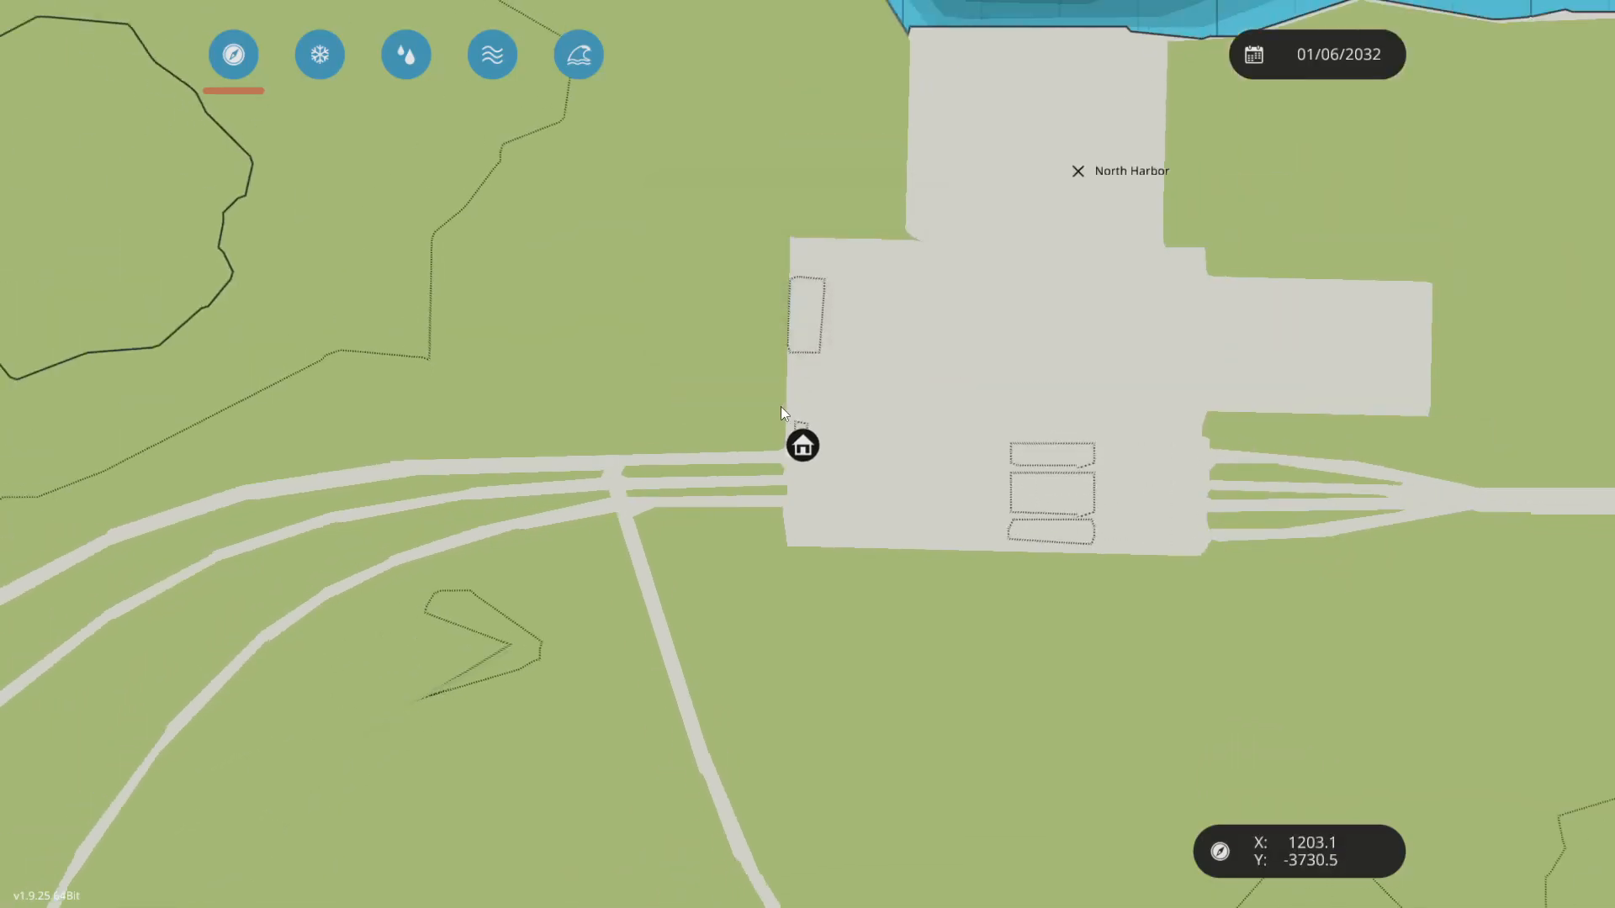